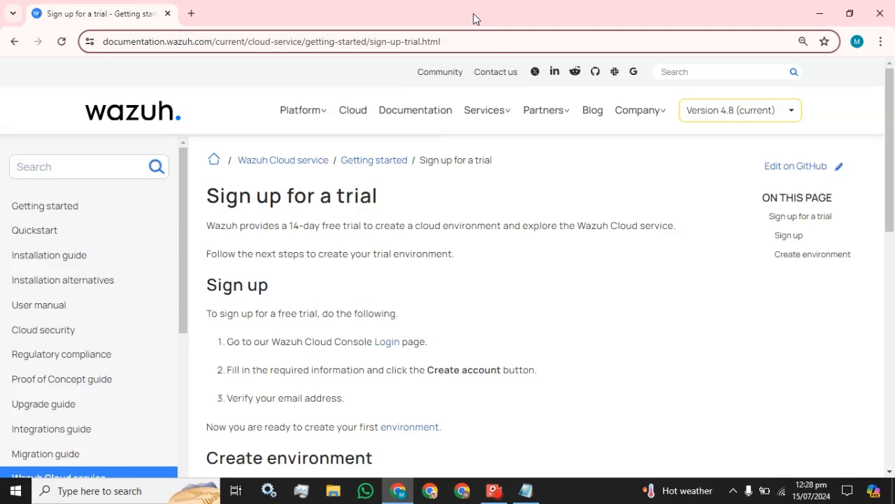
pyautogui.moveTo(193, 14)
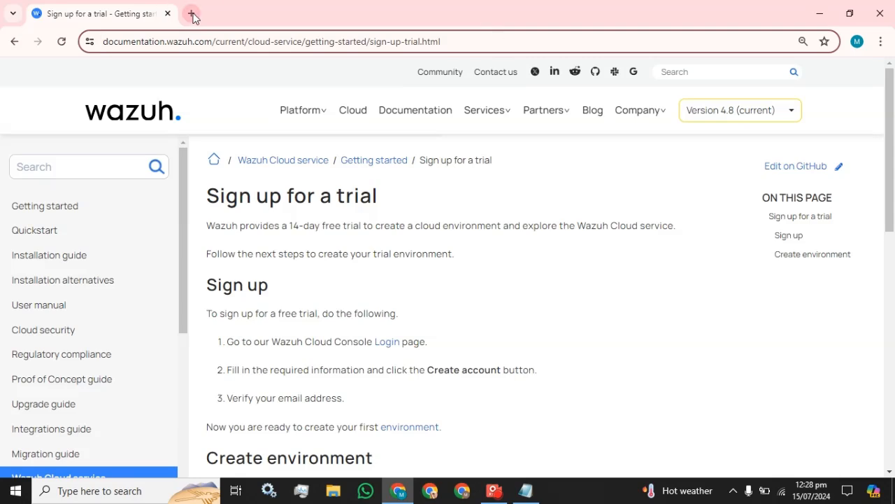
# Reach the Wazuh documentation's 'Sign up for a trial' section in a new browser tab.
pyautogui.click(190, 13)
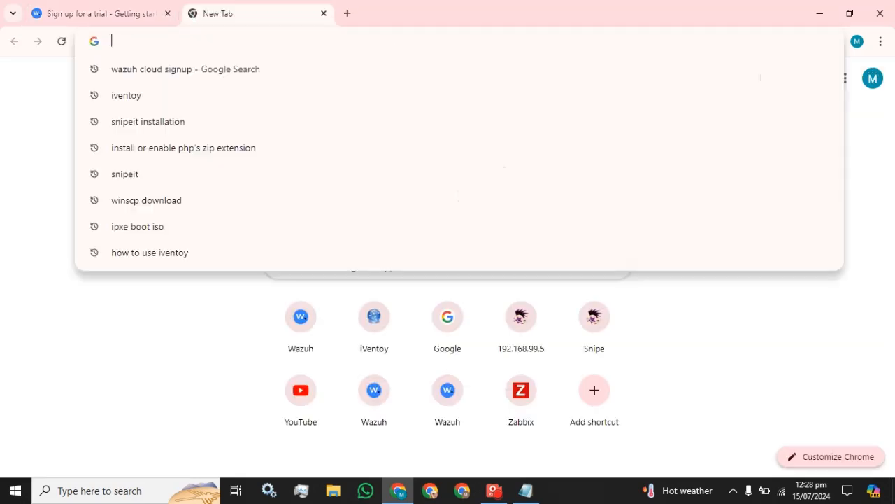
pyautogui.moveTo(126, 69)
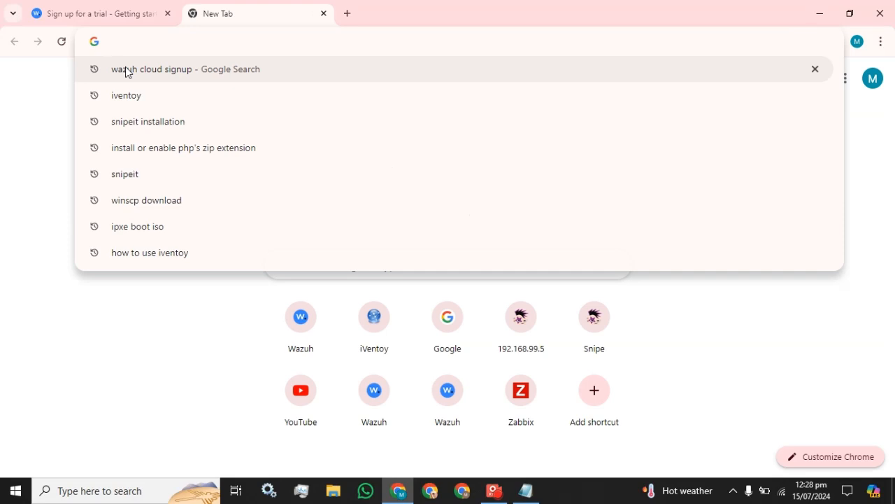
pyautogui.click(161, 69)
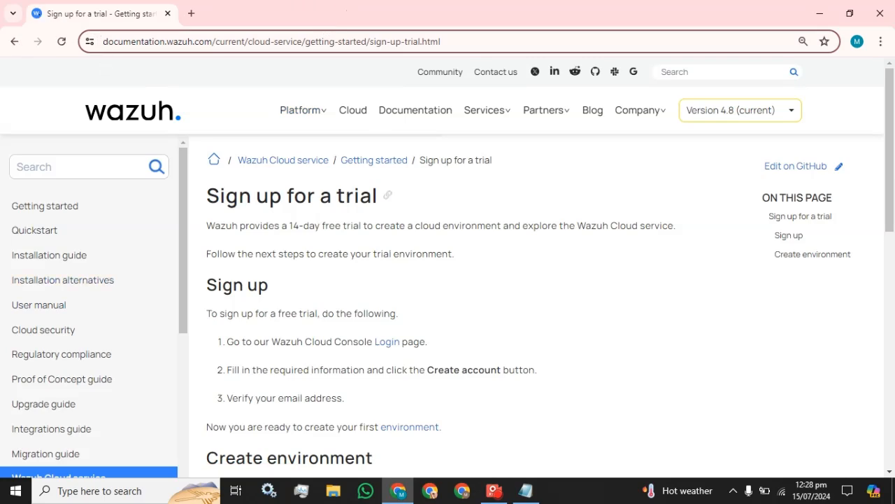
pyautogui.tripleClick(291, 196)
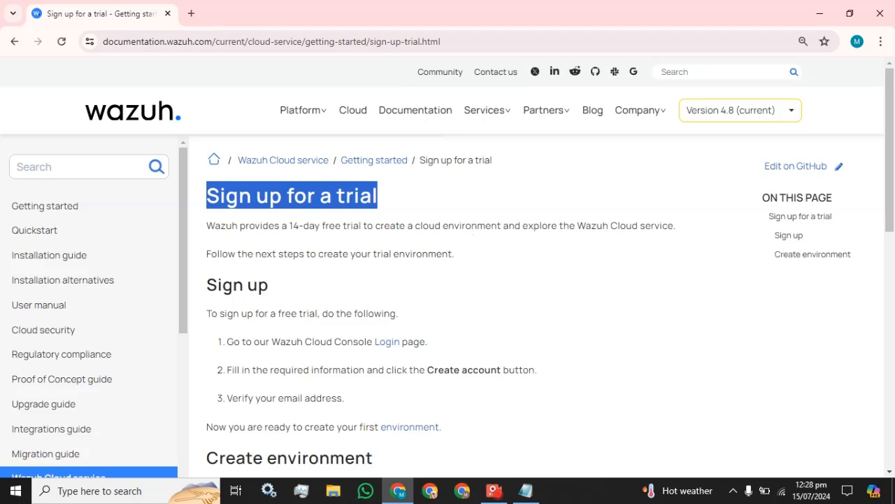
pyautogui.moveTo(683, 235)
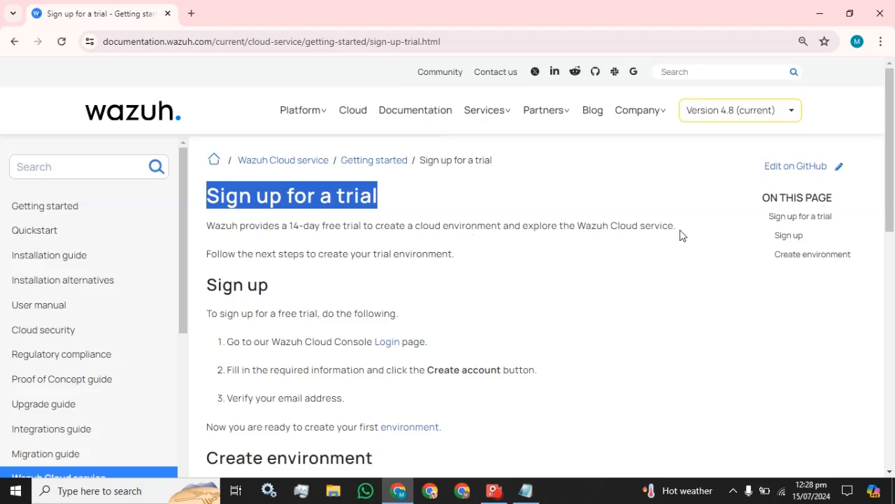
pyautogui.moveTo(264, 266)
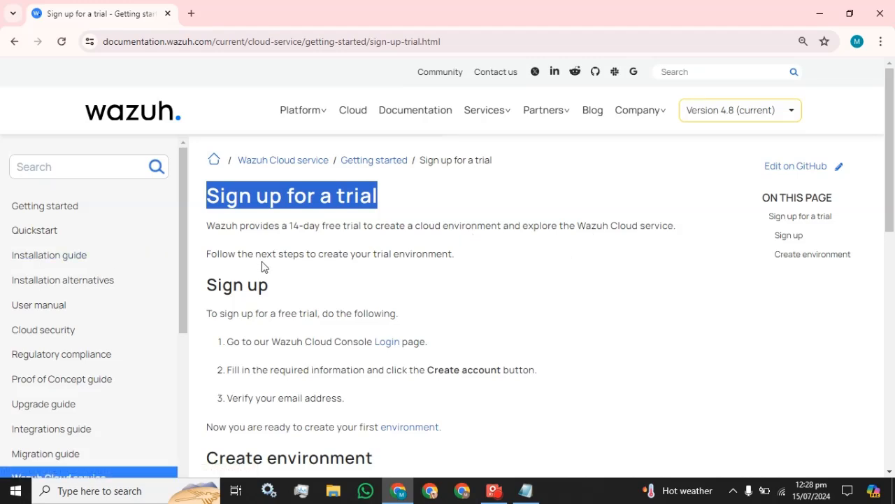
pyautogui.moveTo(454, 270)
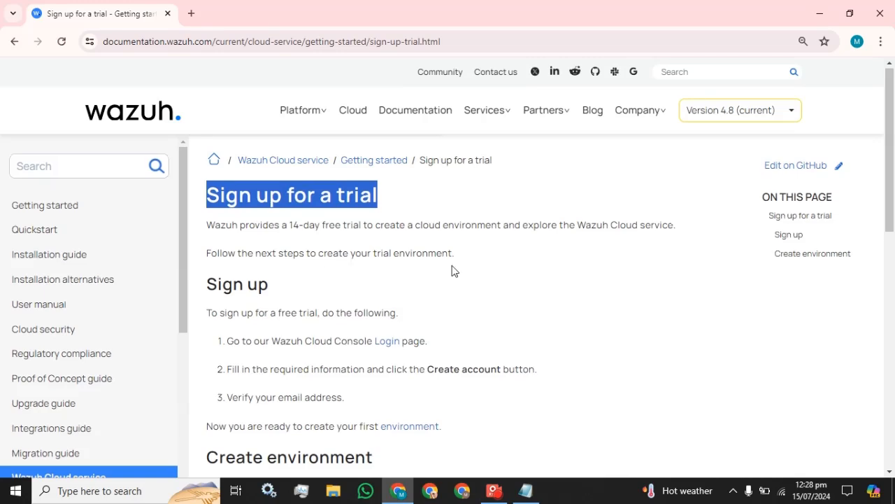
# Follow the step-1 Login link and switch to the Wazuh Cloud Console login tab.
pyautogui.scroll(-3)
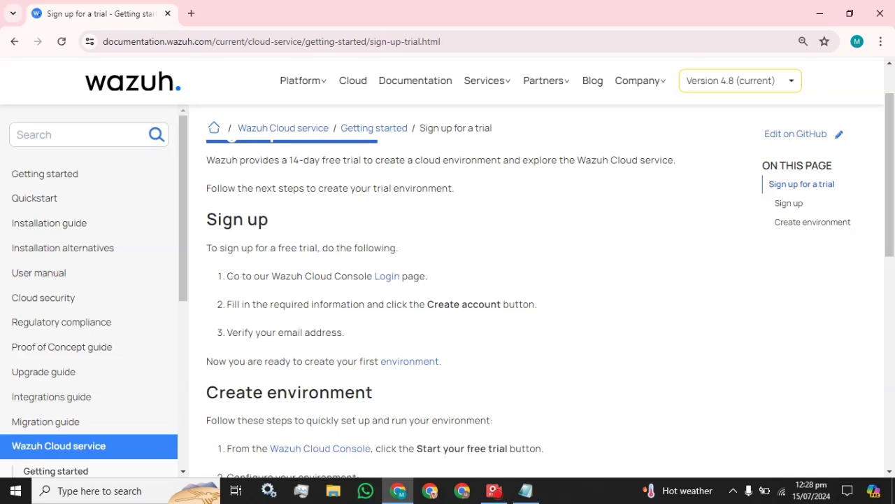
pyautogui.moveTo(423, 256)
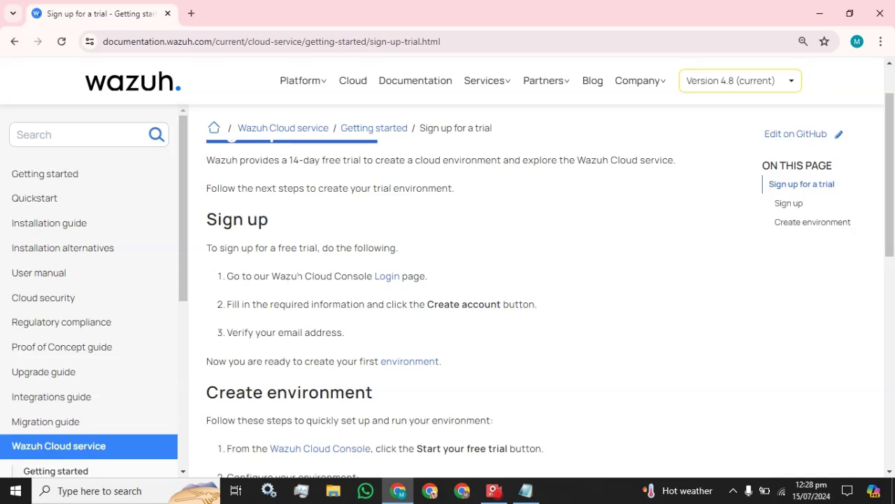
pyautogui.moveTo(385, 286)
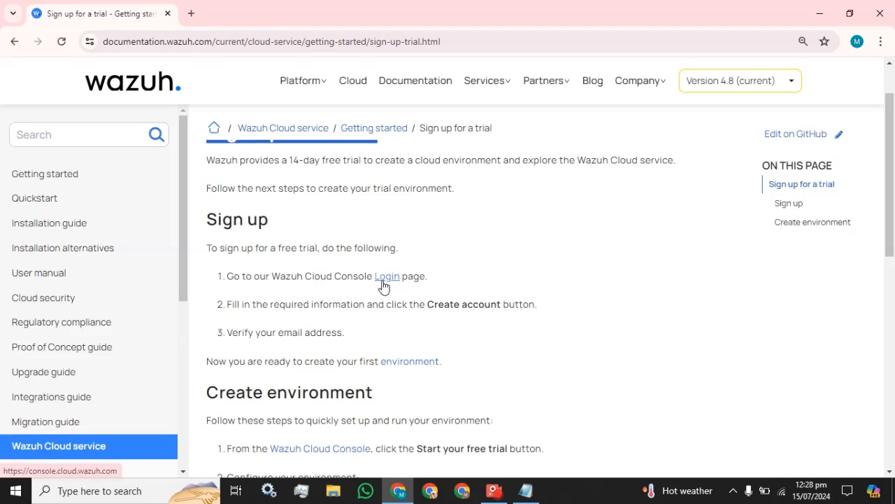
pyautogui.click(386, 277)
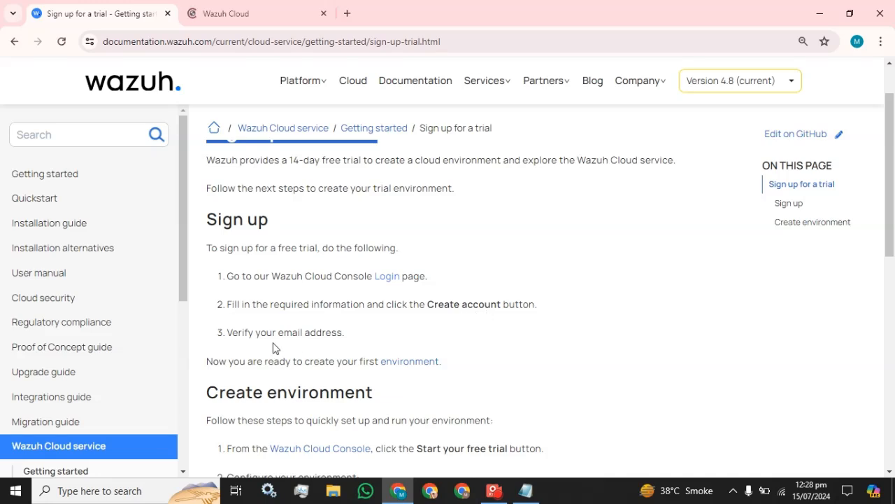
pyautogui.scroll(-3)
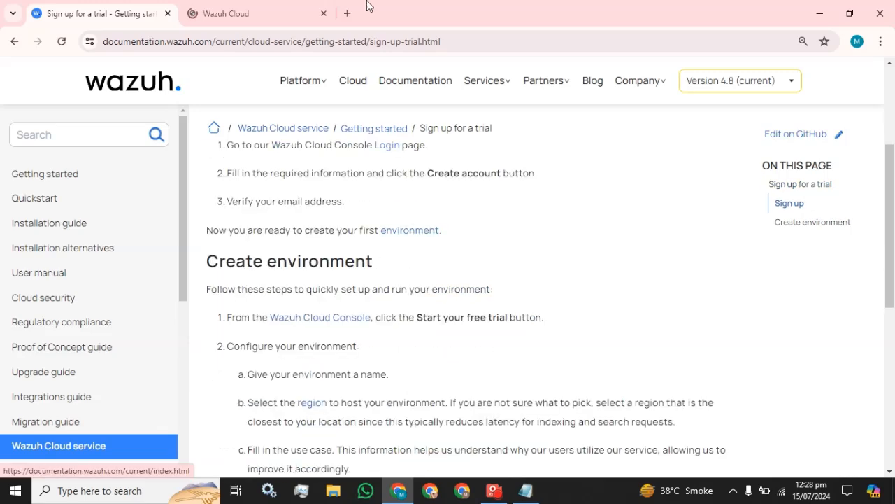
pyautogui.click(243, 14)
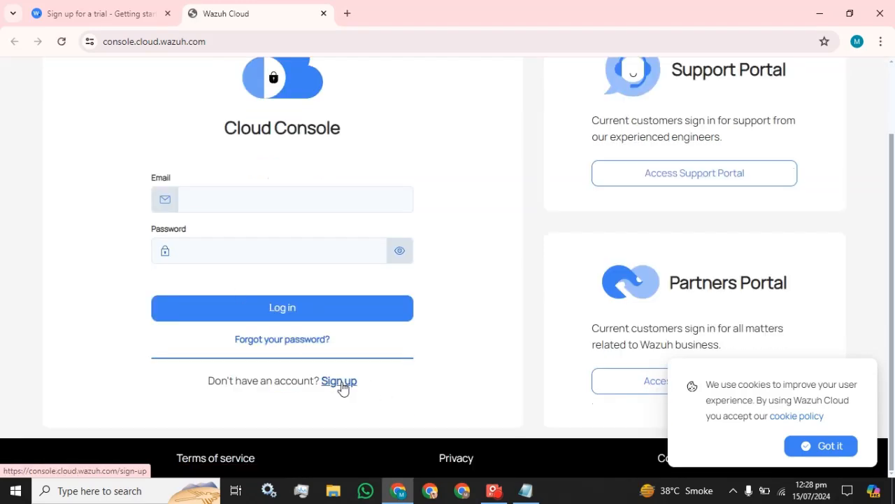
# Start the trial sign-up with first name 'Muhammad Ya' and family name 'Mr'.
pyautogui.click(338, 380)
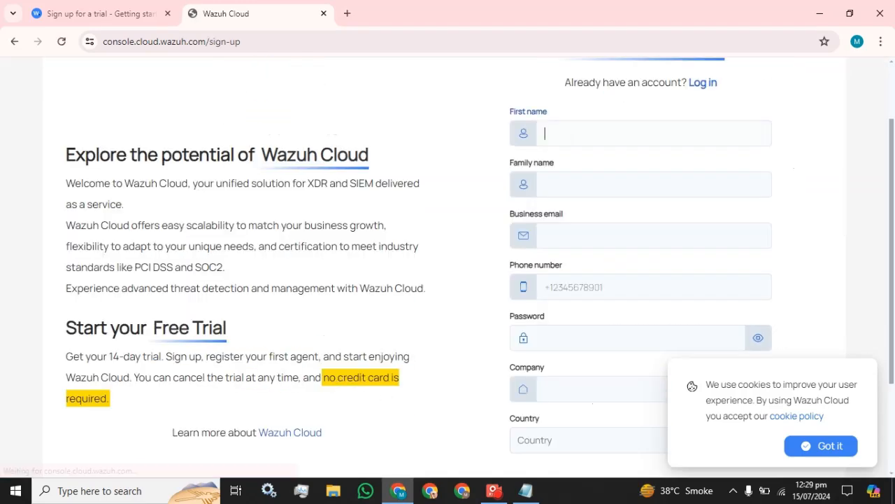
pyautogui.write('M')
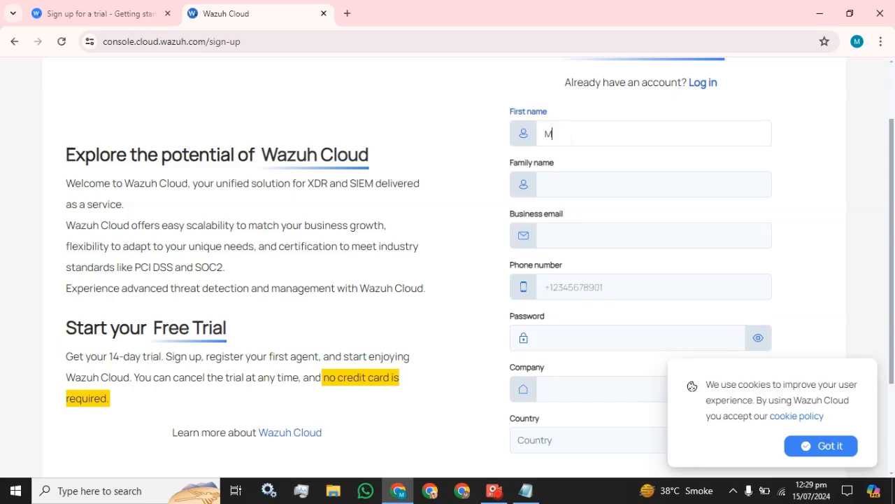
pyautogui.write('uhammad Ya')
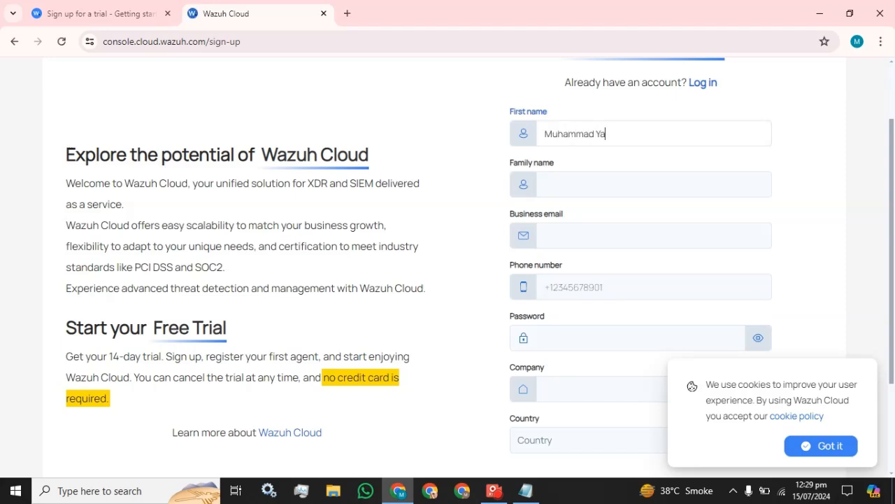
pyautogui.click(655, 185)
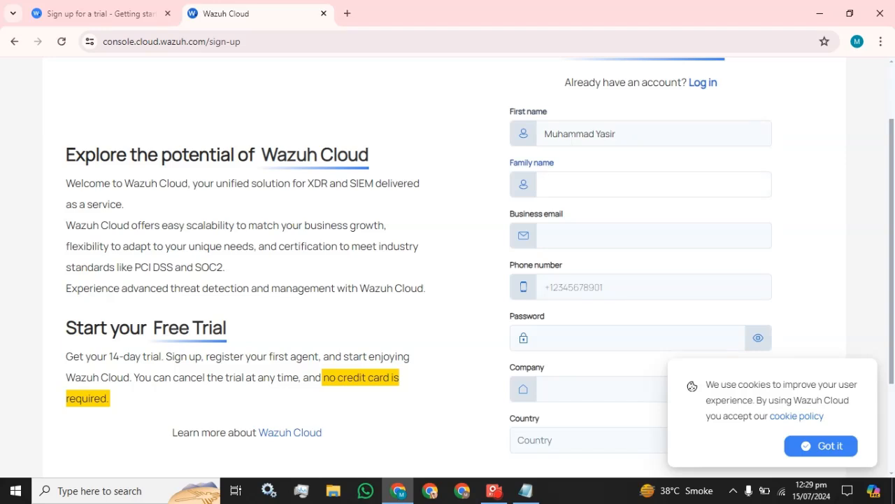
pyautogui.click(651, 184)
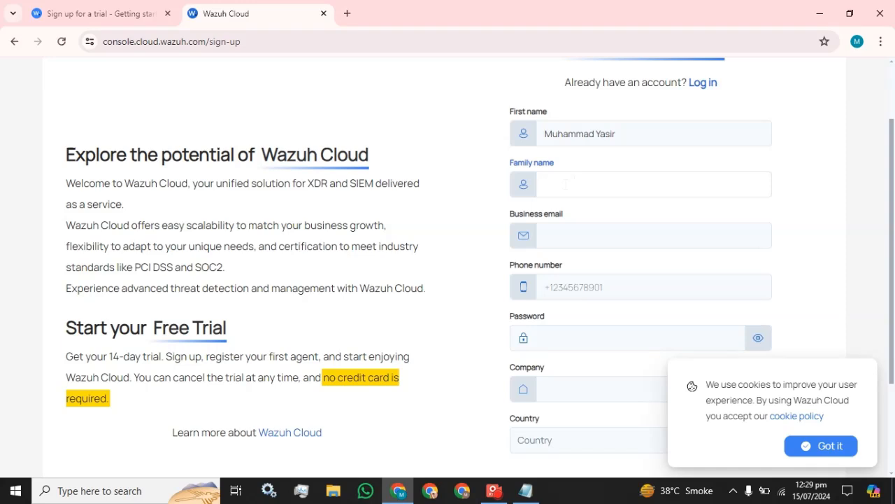
pyautogui.write('Mr')
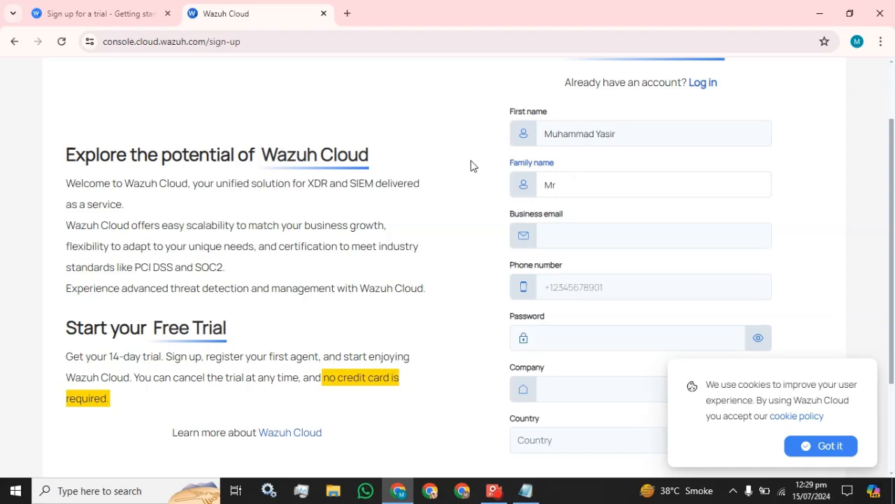
pyautogui.click(640, 235)
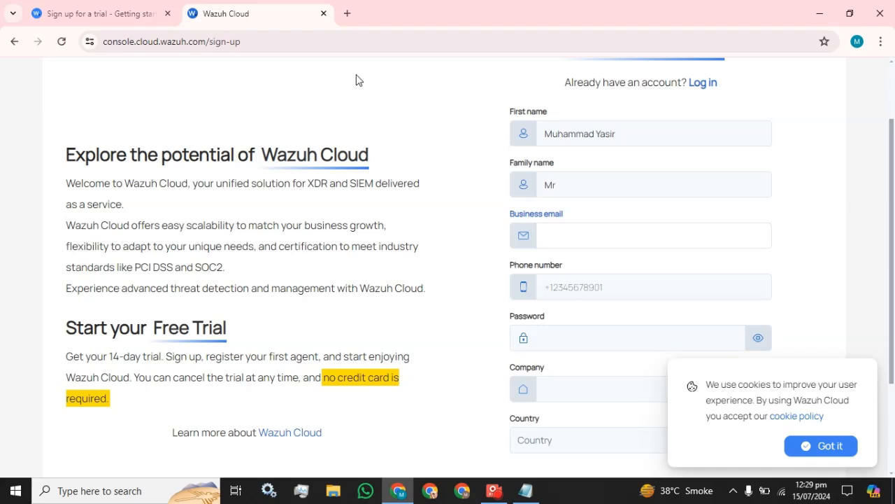
# Search Google for 'tempemail' in a new tab and open the Temp Mail site.
pyautogui.click(347, 14)
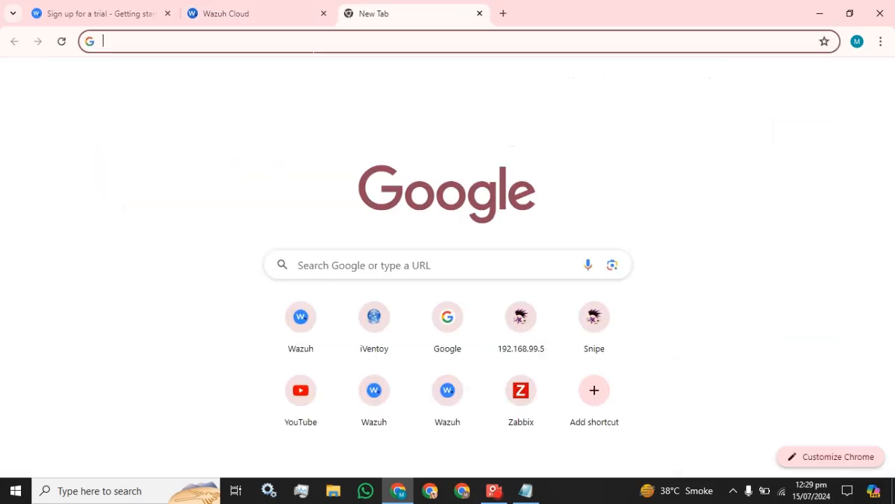
pyautogui.write('tem')
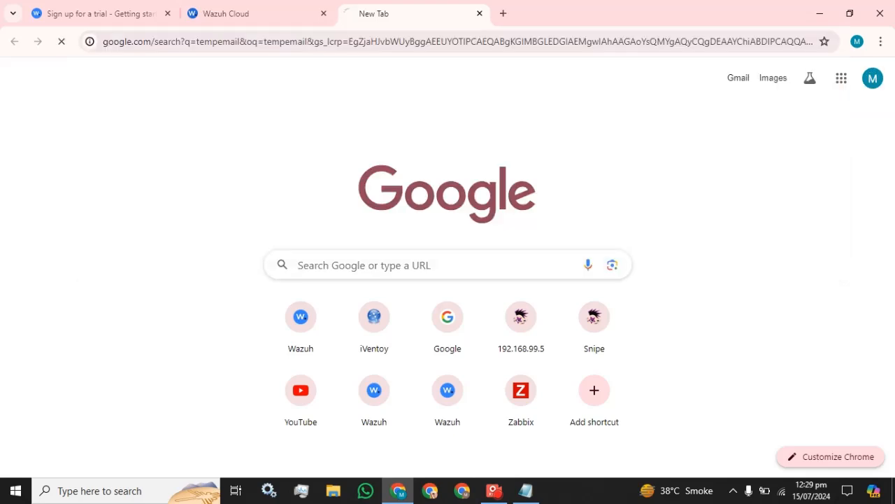
pyautogui.click(199, 249)
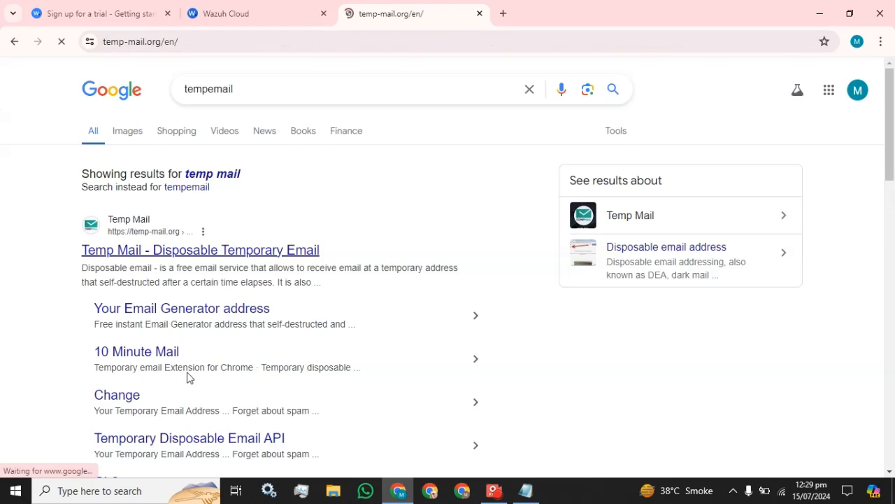
pyautogui.click(199, 249)
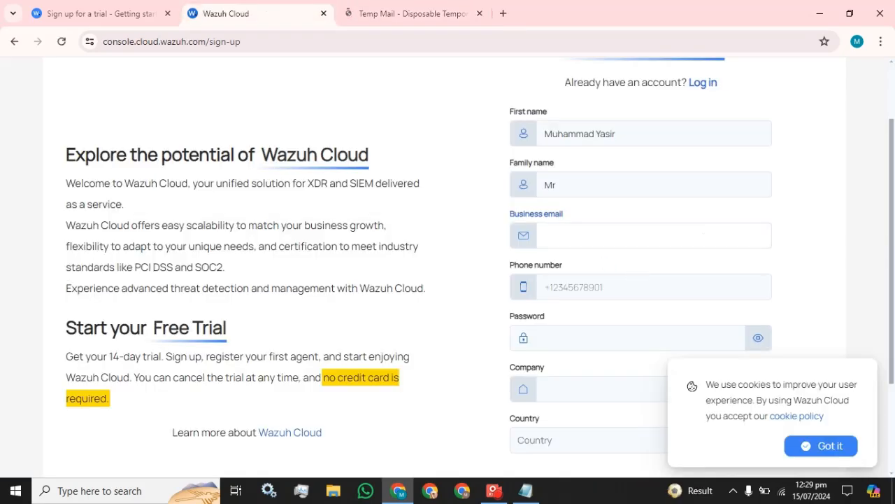
# Enter the Temp Mail address as the business email and move to the password entry.
pyautogui.click(641, 337)
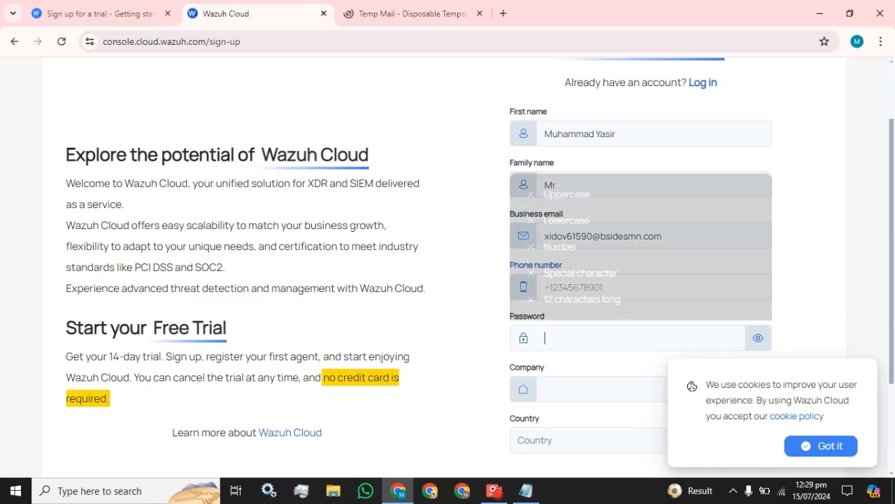
pyautogui.click(627, 337)
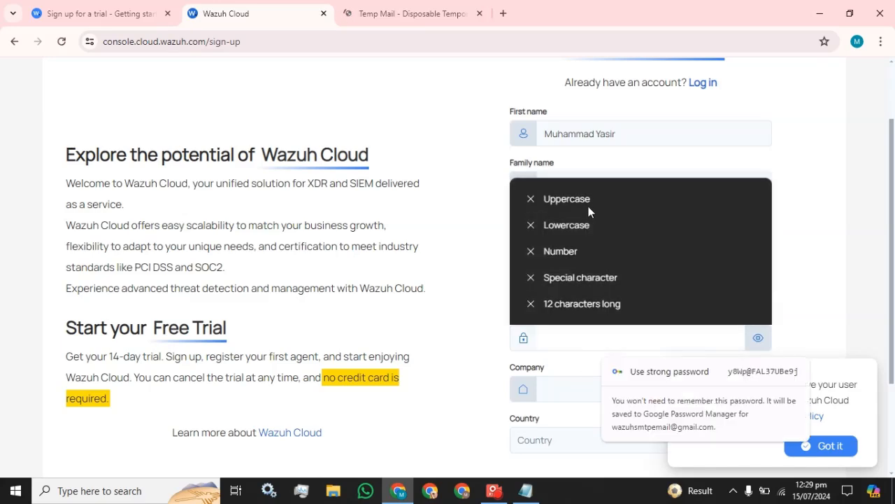
pyautogui.moveTo(585, 240)
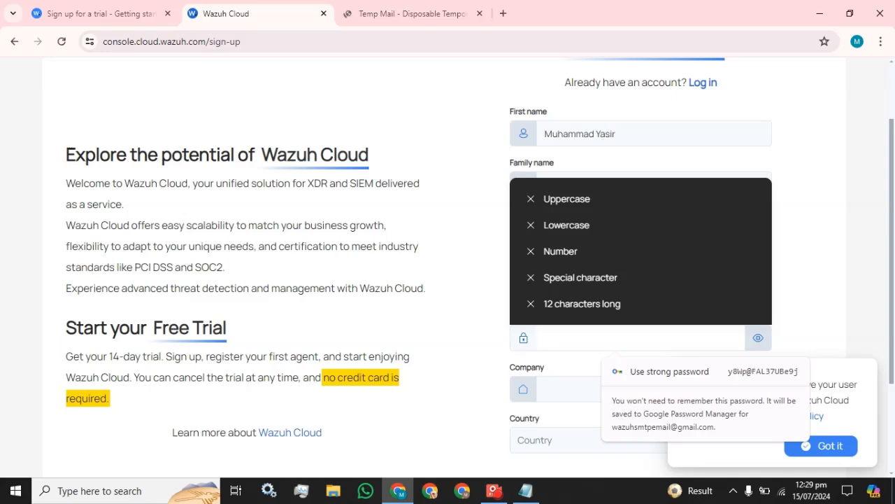
pyautogui.moveTo(823, 276)
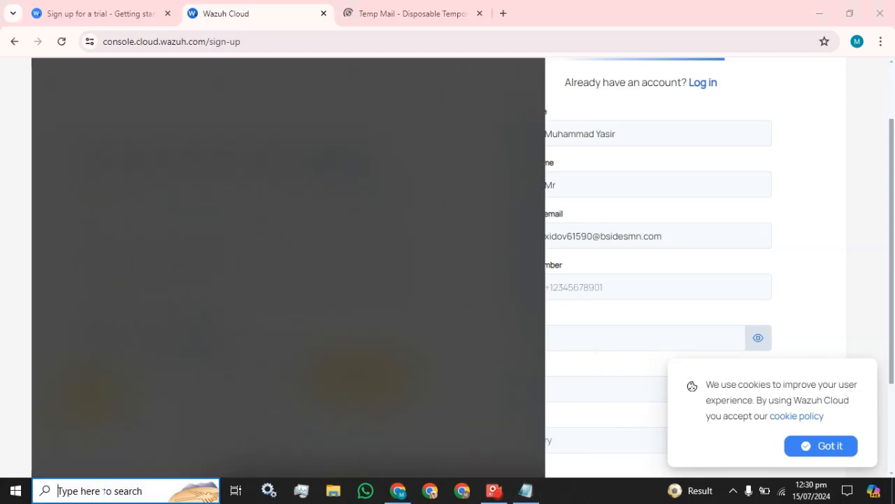
pyautogui.click(523, 490)
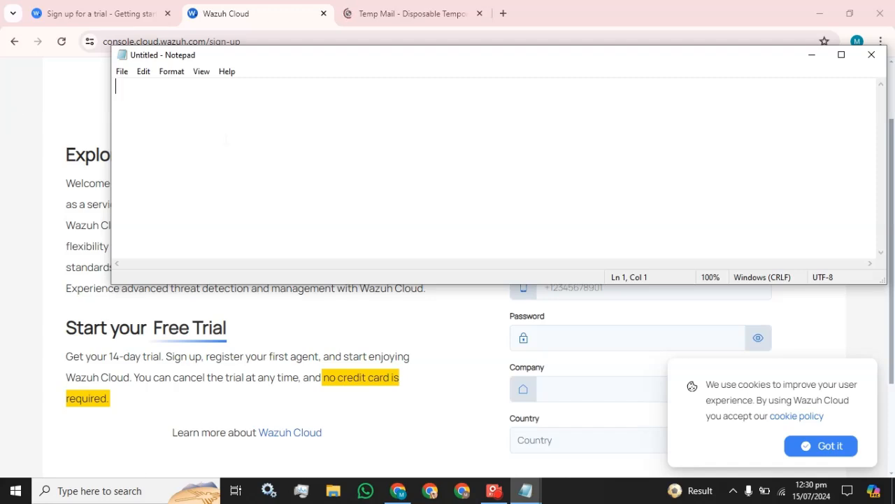
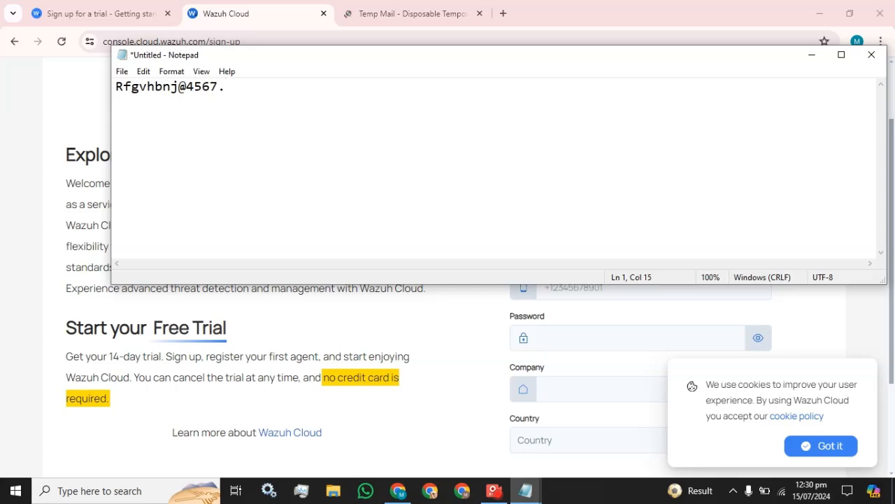
pyautogui.click(870, 56)
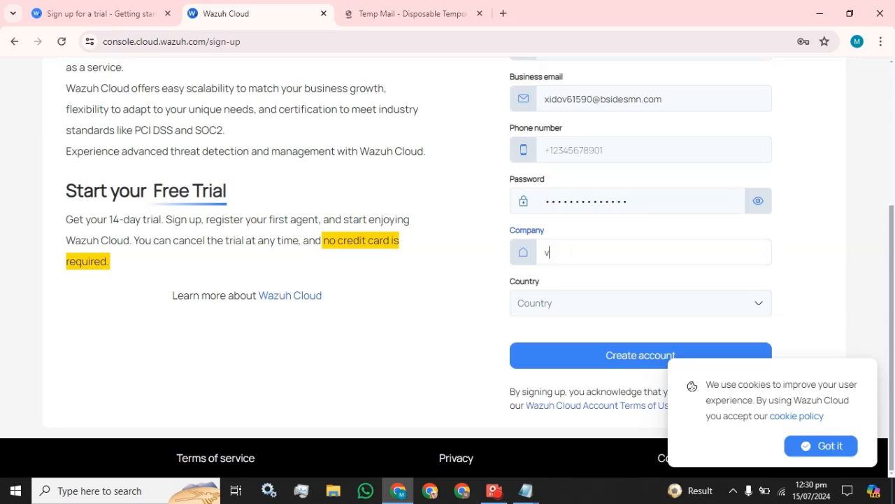
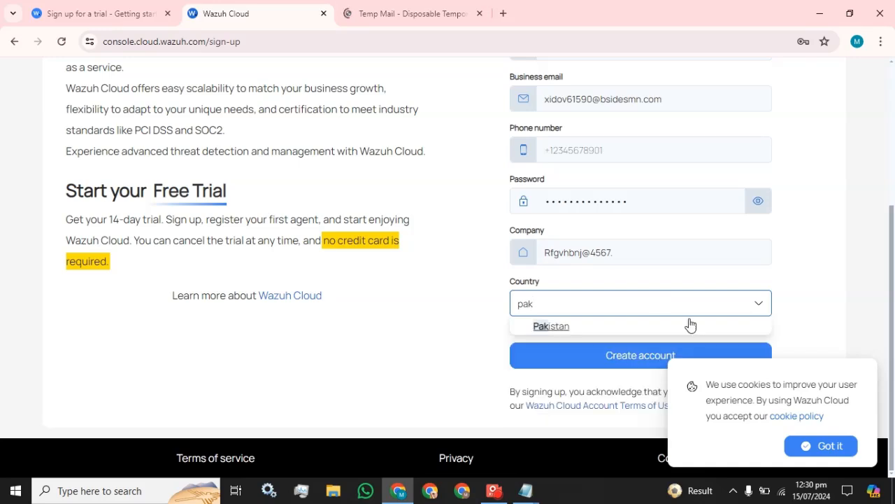
pyautogui.click(551, 326)
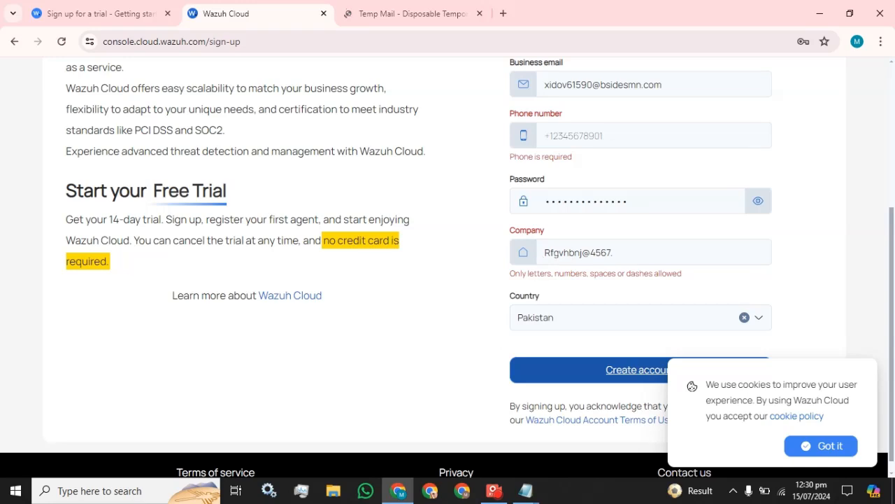
pyautogui.moveTo(604, 288)
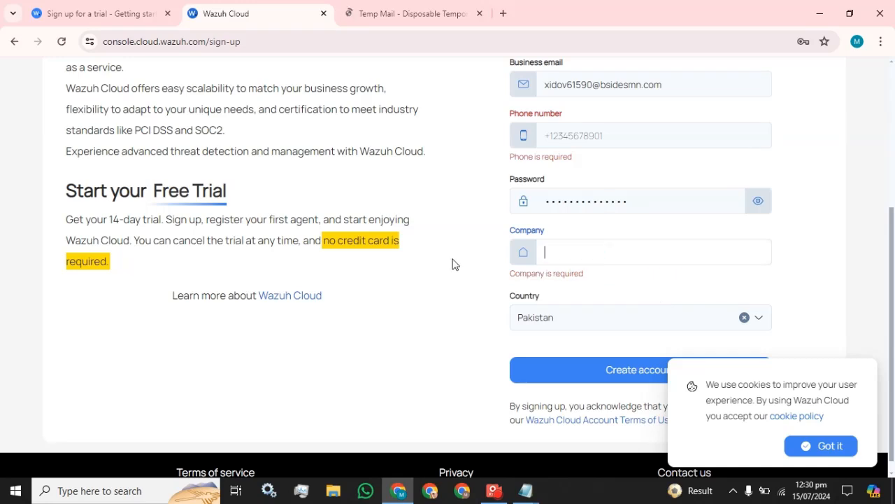
# Enter the company name, correcting 'IT Company' to 'IT Tech'.
pyautogui.write('IT Compan')
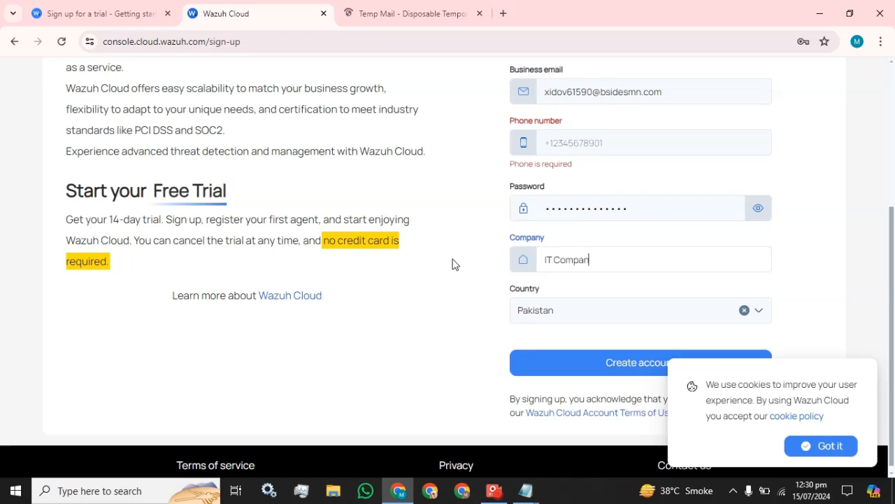
pyautogui.write('yy')
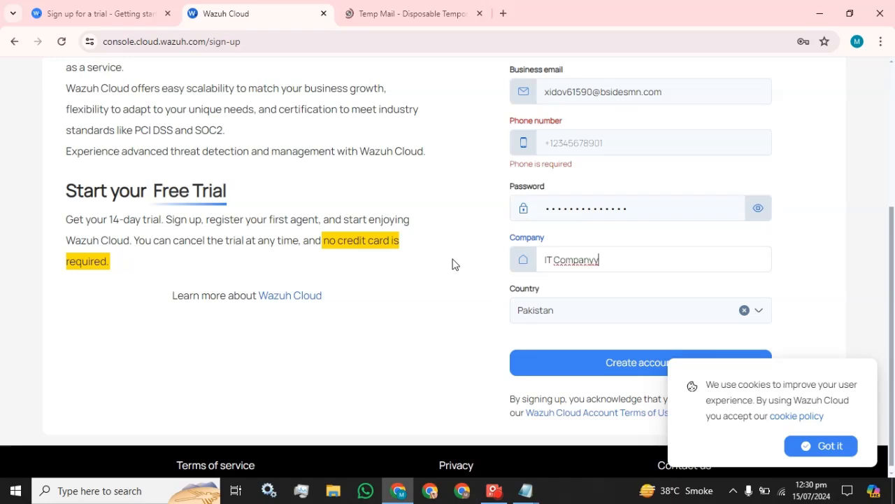
pyautogui.press('Backspace')
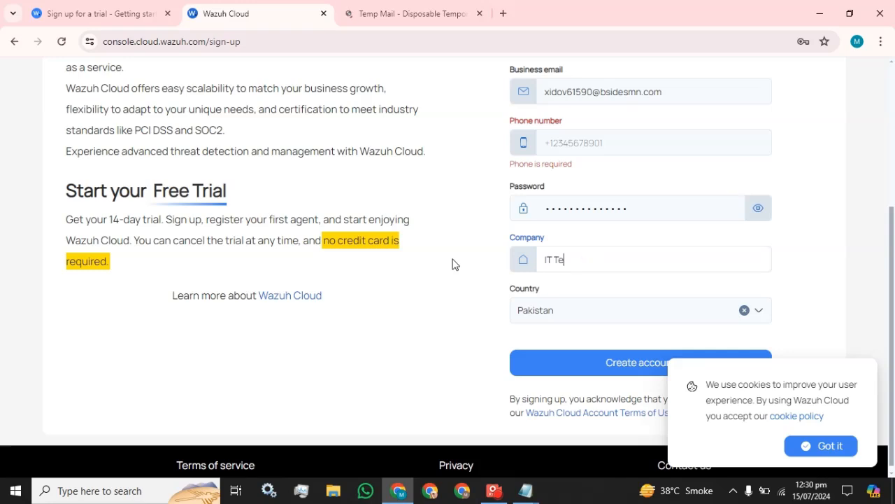
pyautogui.write('ch')
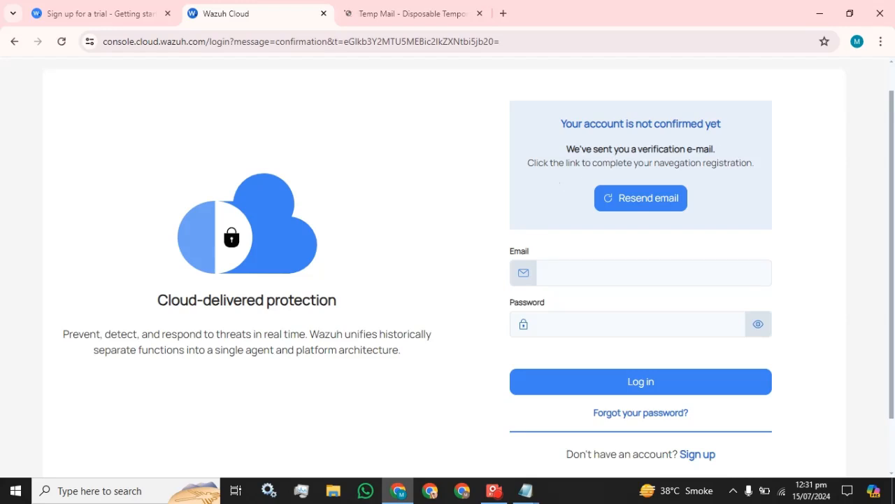
pyautogui.moveTo(515, 9)
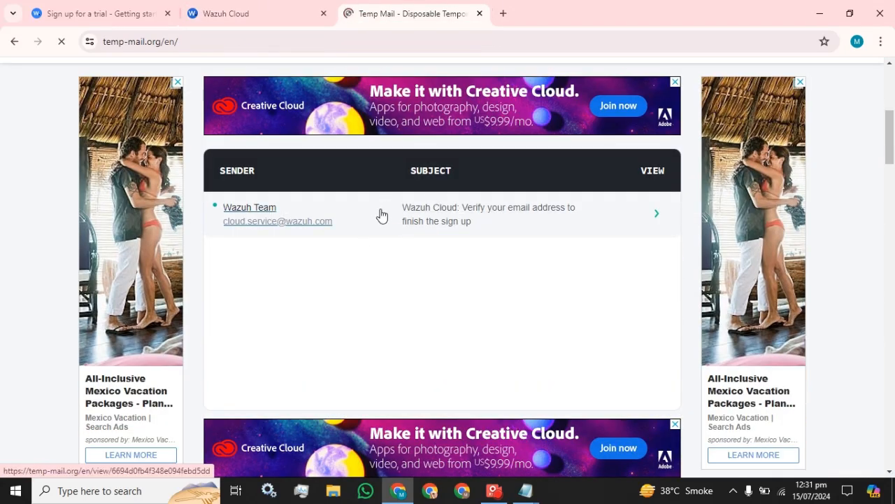
# Open the Wazuh Team verification e-mail in Temp Mail to confirm the account.
pyautogui.click(489, 212)
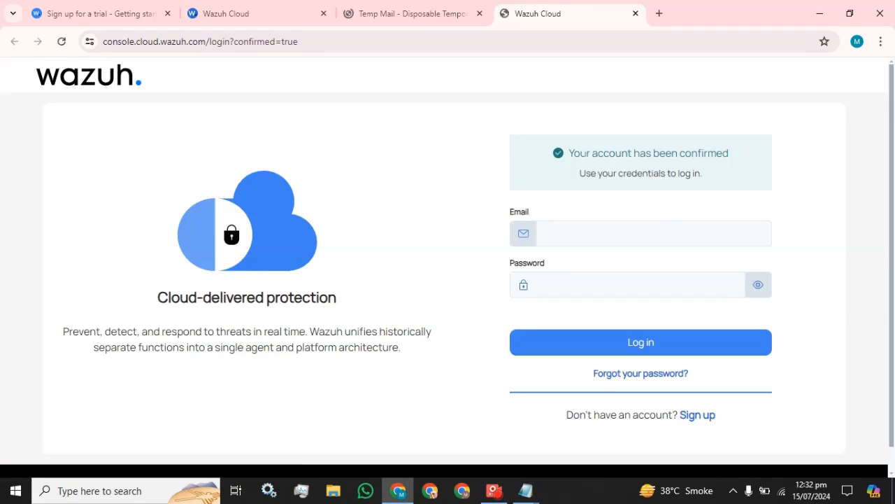
pyautogui.moveTo(741, 190)
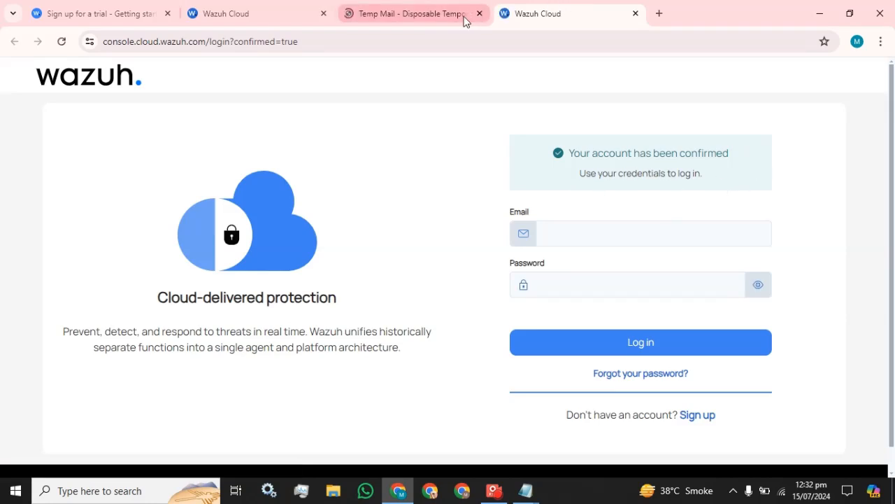
pyautogui.click(478, 14)
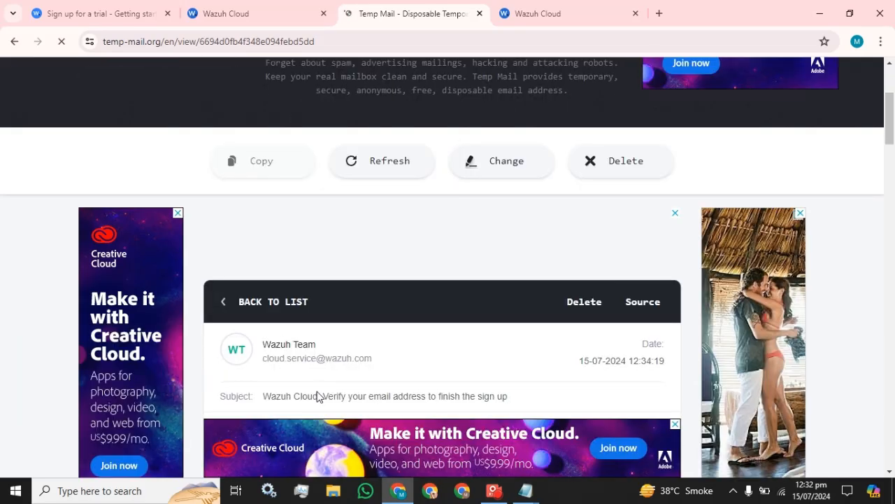
pyautogui.scroll(-3)
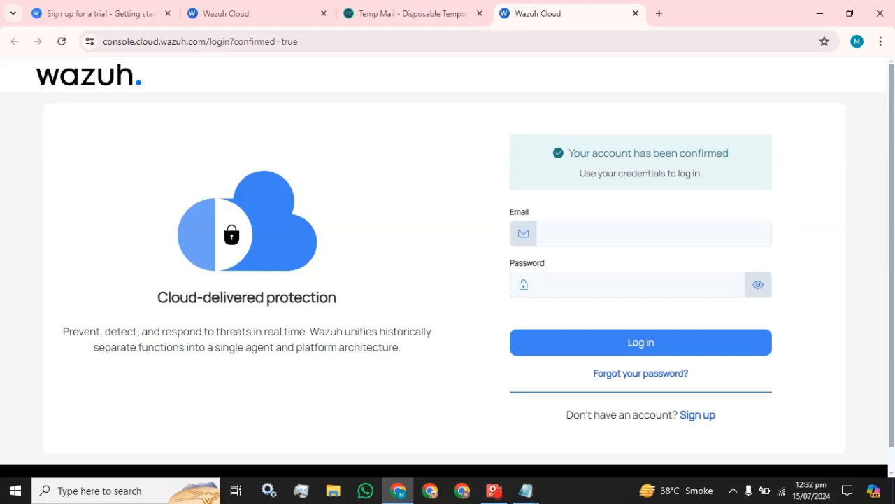
pyautogui.moveTo(523, 495)
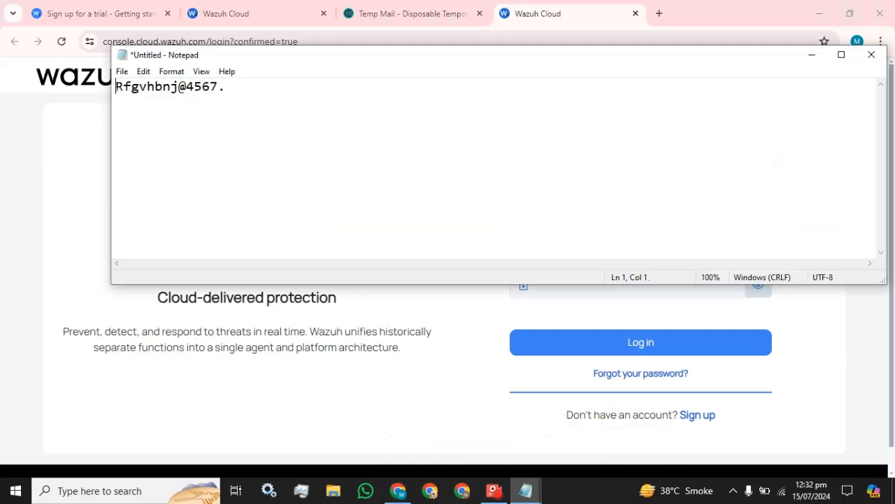
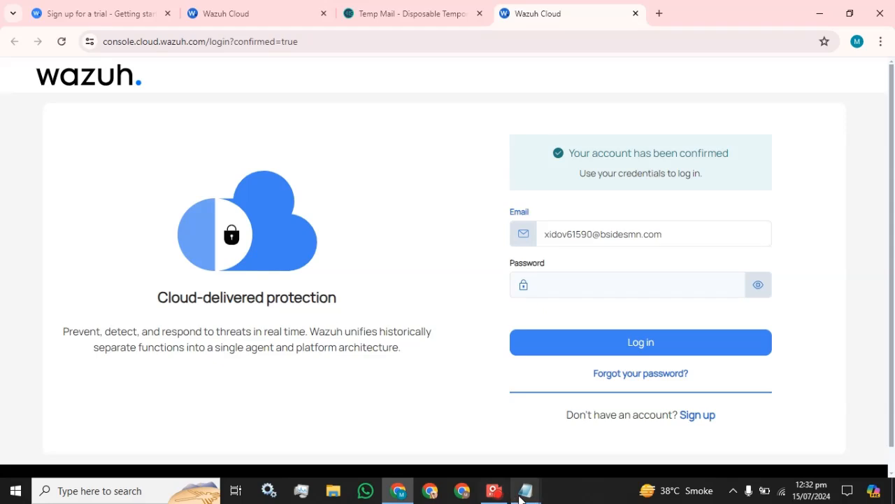
pyautogui.click(523, 489)
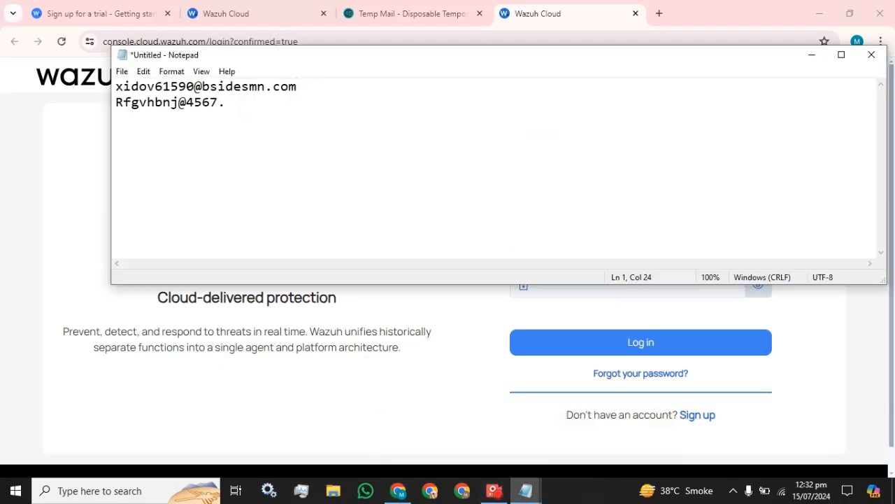
pyautogui.tripleClick(171, 102)
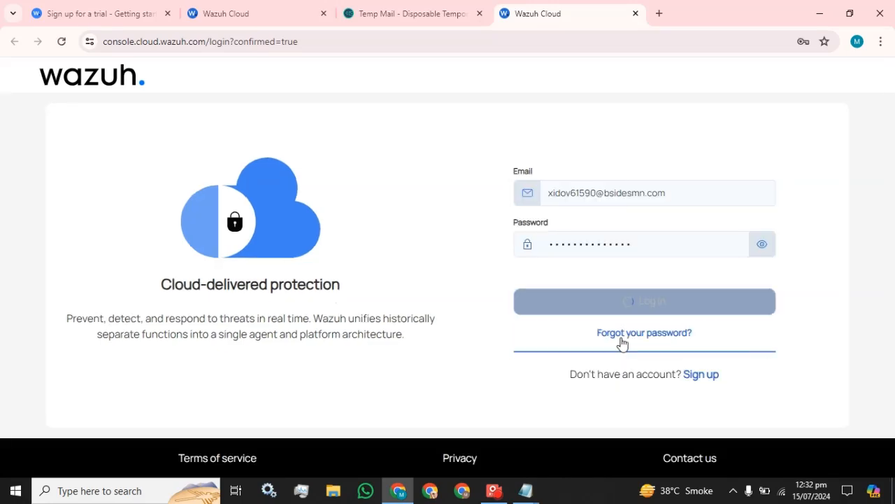
# Log in to the Wazuh Cloud console and reach the Get started with Wazuh page.
pyautogui.click(643, 301)
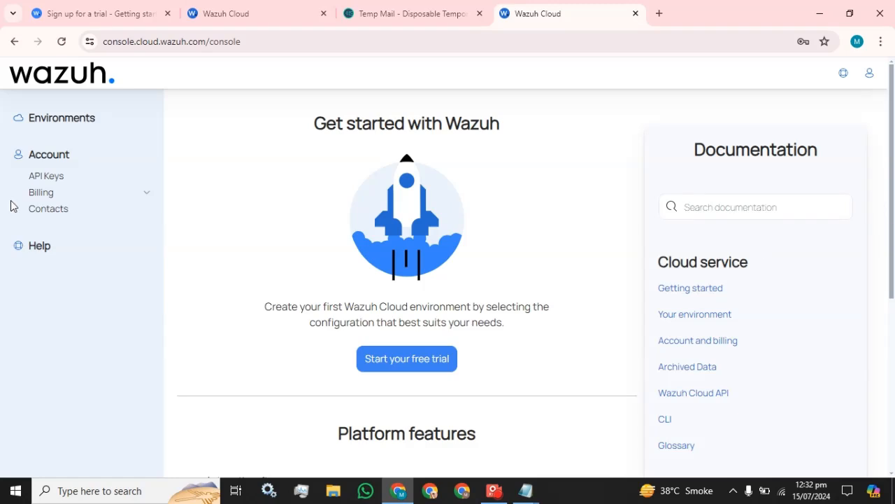
pyautogui.moveTo(117, 58)
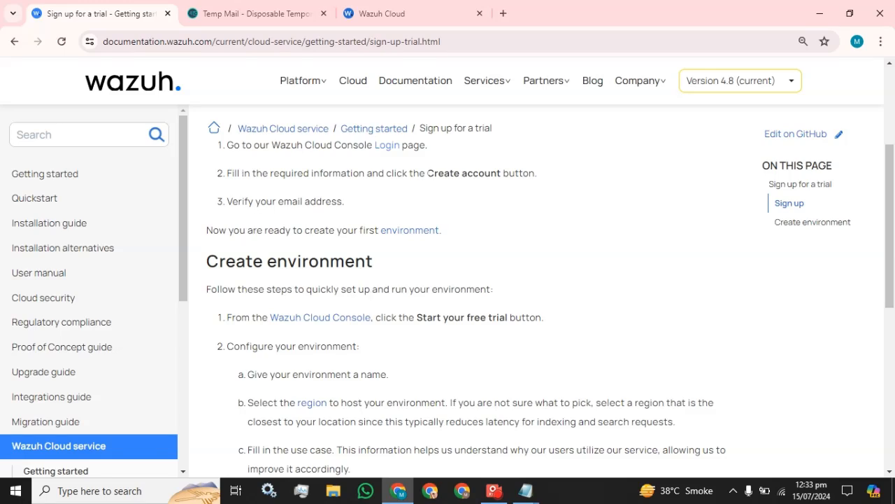
pyautogui.moveTo(401, 254)
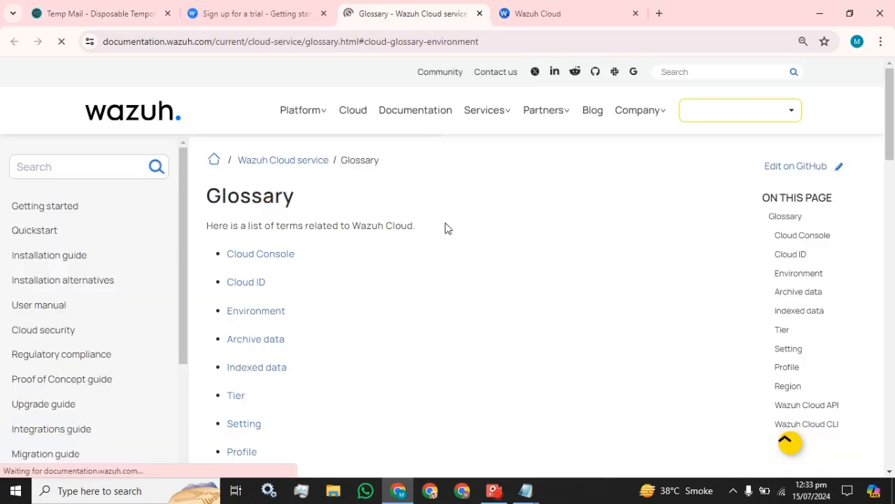
# Scroll the Sign up for a trial documentation page to its Create environment steps.
pyautogui.scroll(-3)
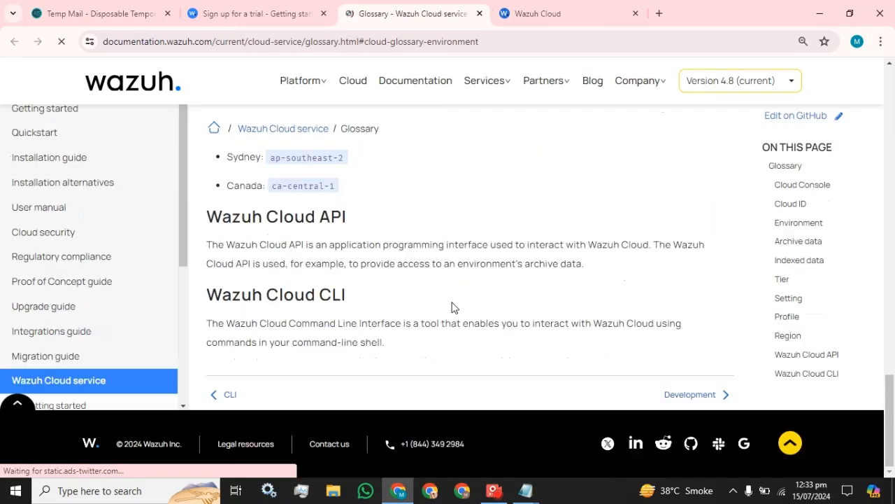
pyautogui.scroll(3)
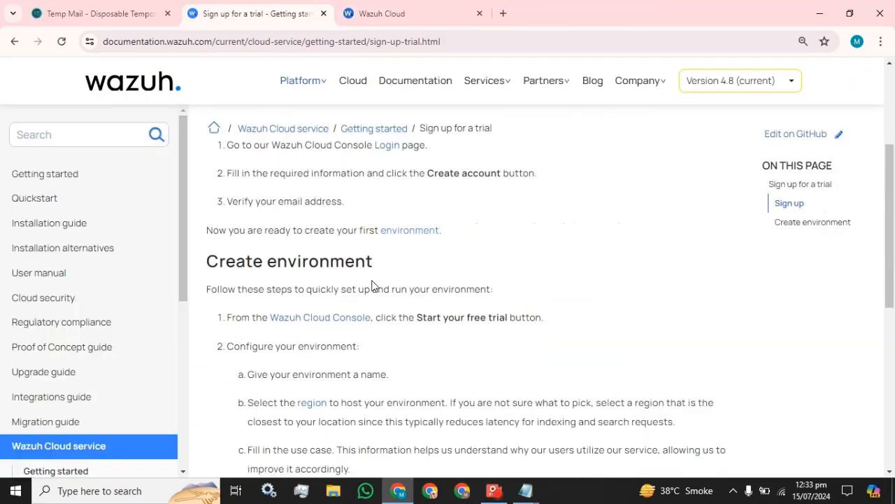
pyautogui.scroll(-3)
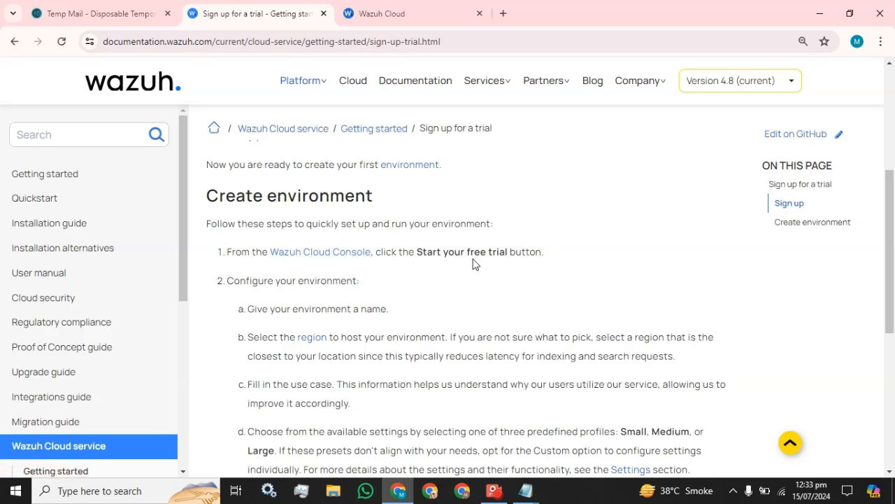
# Start a free trial environment in the Wazuh Cloud console named Wazuh-Sever_Cloud.
pyautogui.click(405, 14)
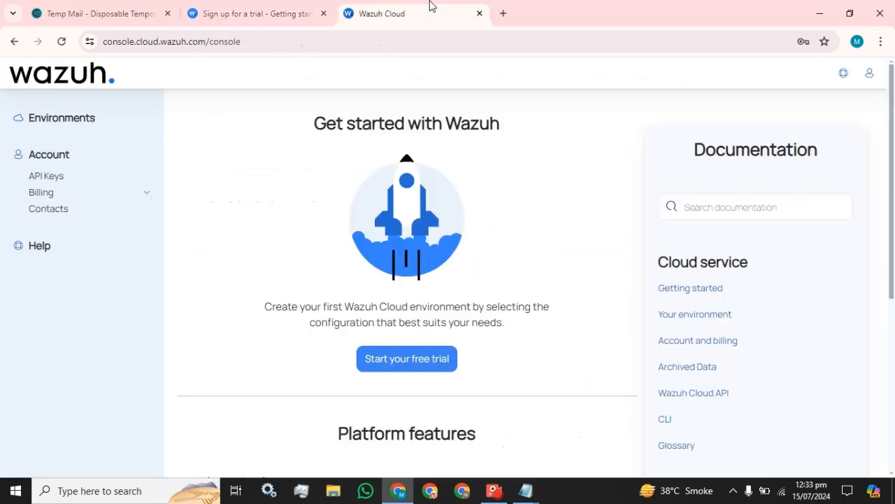
pyautogui.click(406, 358)
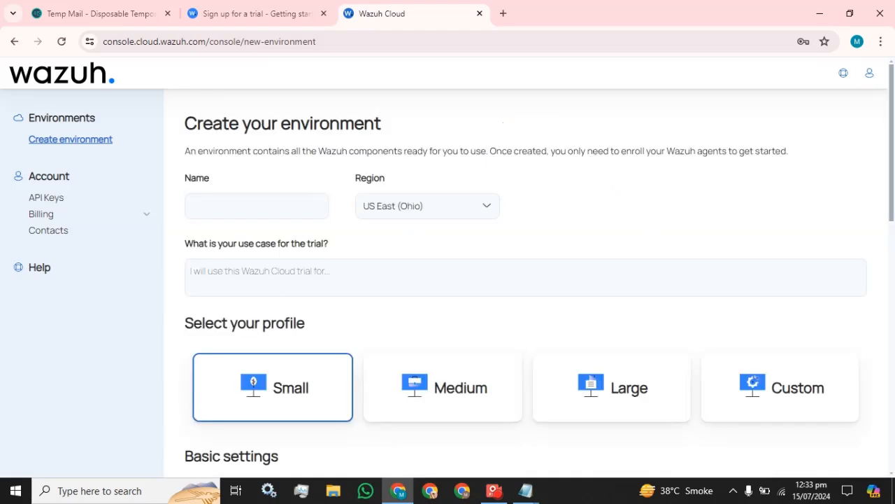
pyautogui.click(256, 206)
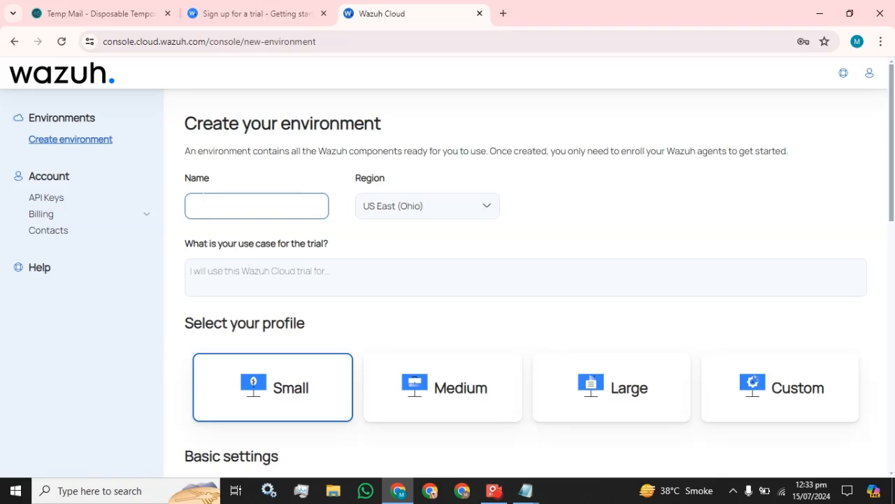
pyautogui.write('Wazuh-Sever')
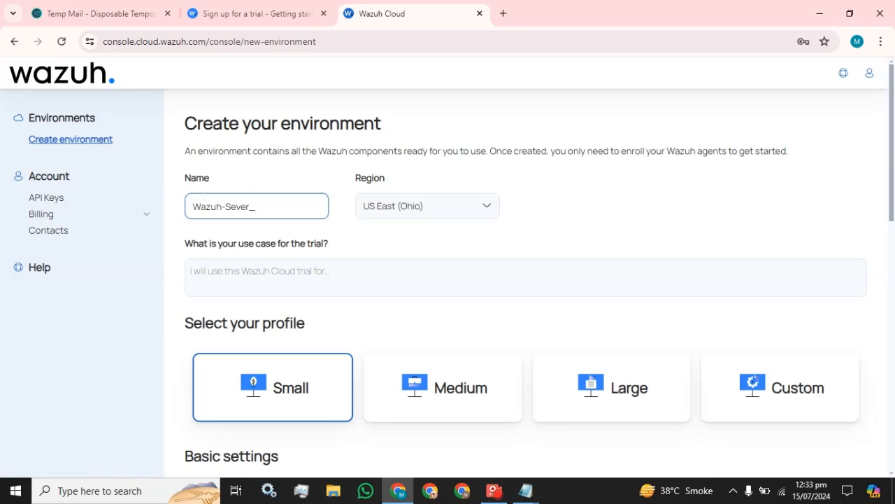
pyautogui.write('_Cloud')
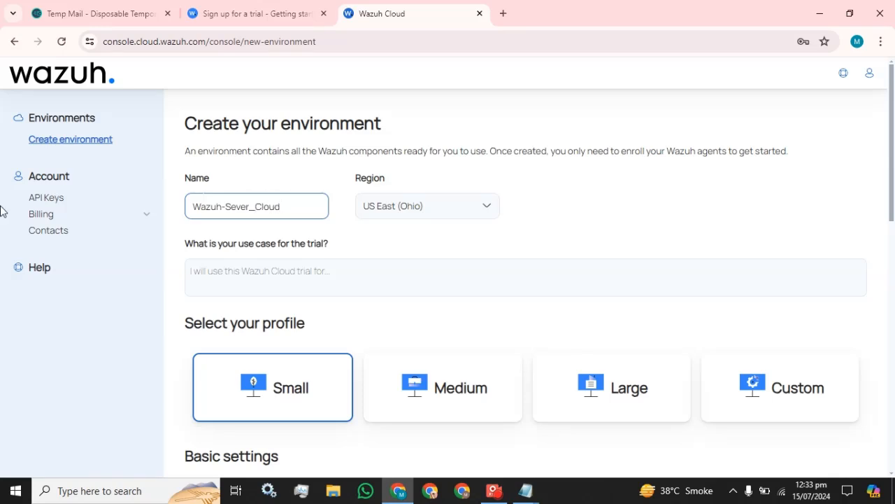
# Set the environment region to Asia Pacific (Singapore).
pyautogui.click(427, 205)
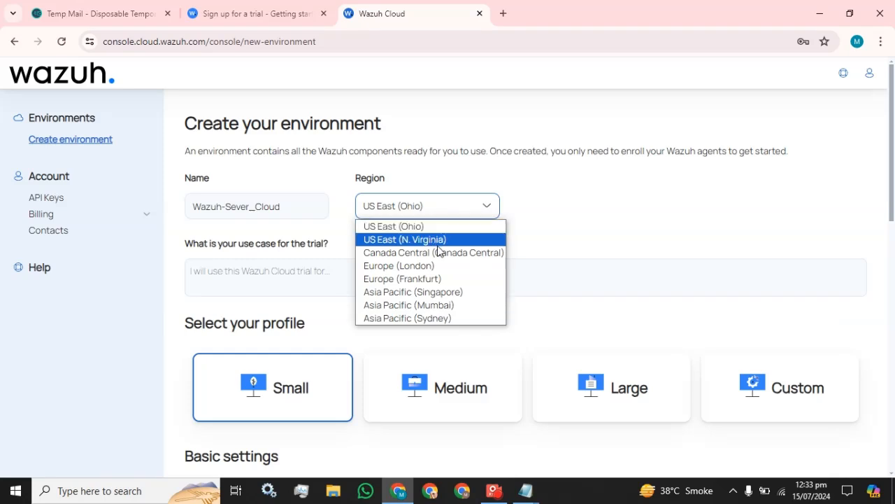
pyautogui.moveTo(390, 278)
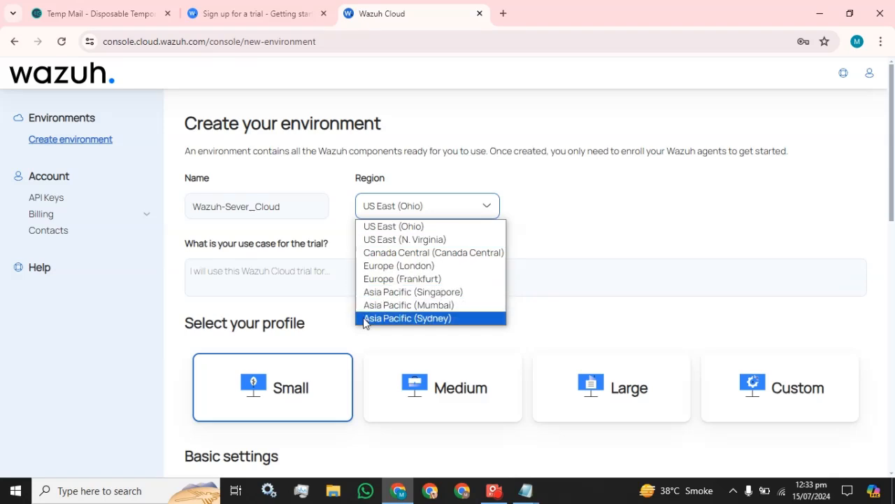
pyautogui.moveTo(381, 296)
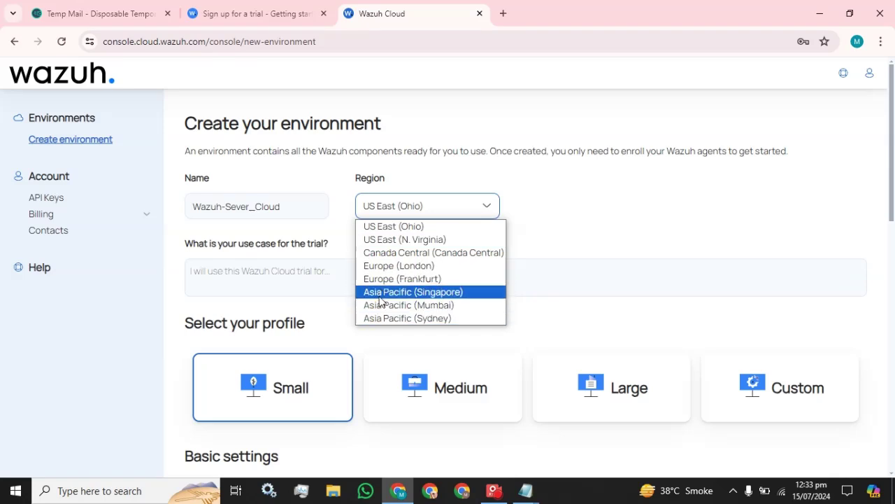
pyautogui.click(414, 293)
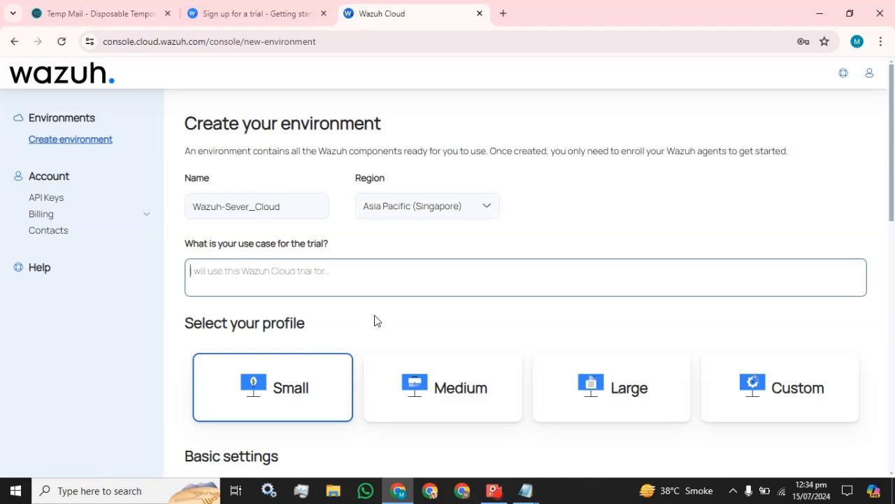
# Enter the use case "I am going to utilize this trial to explore the Wazuh Server".
pyautogui.write('I am')
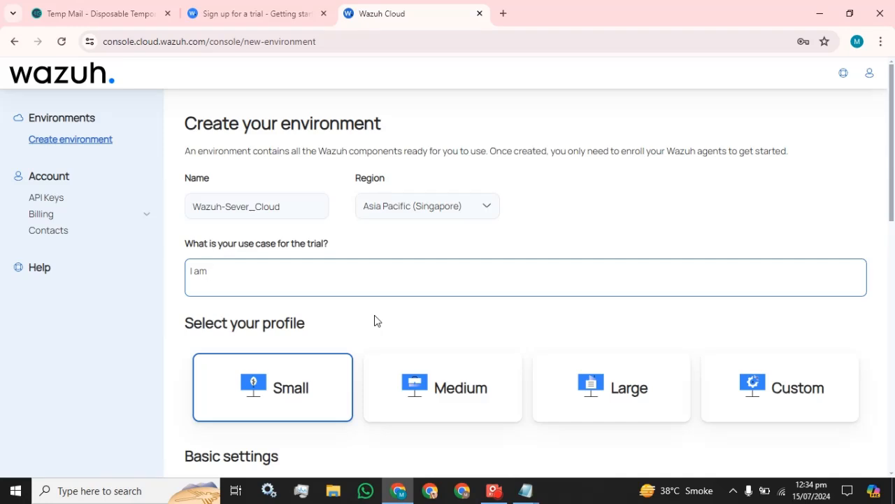
pyautogui.write('going to u')
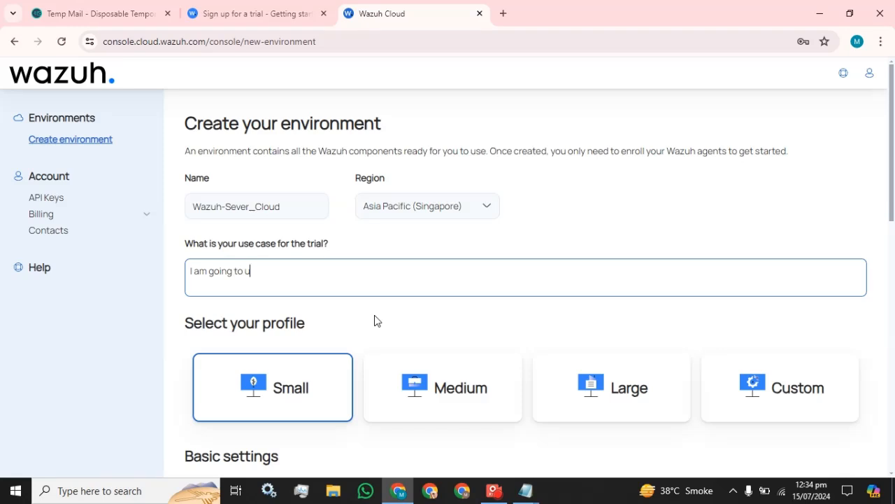
pyautogui.write('tilize this')
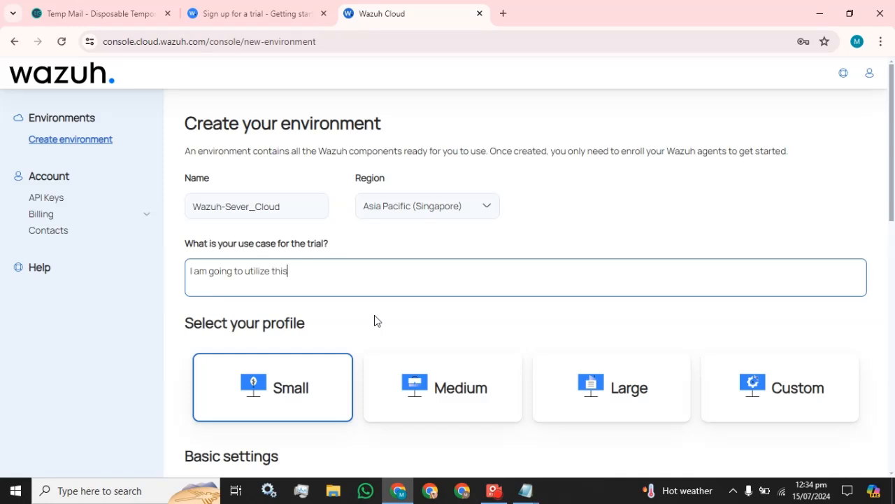
pyautogui.write('trial to')
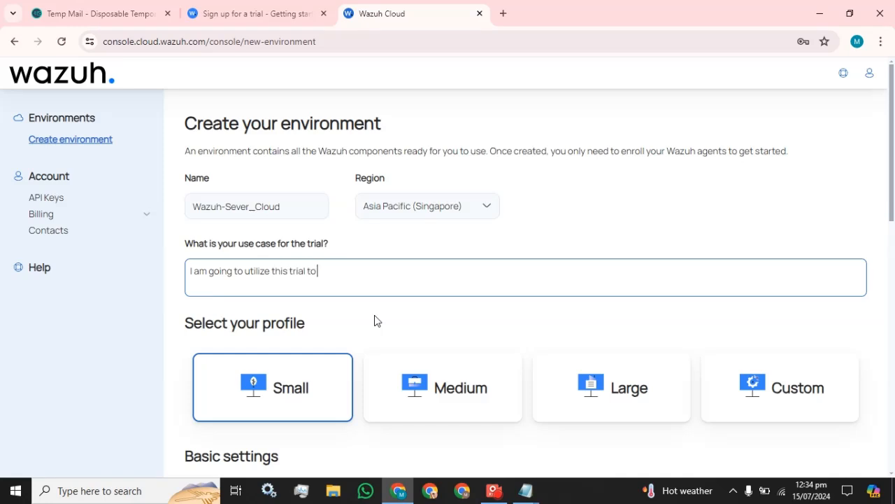
pyautogui.write('explore the Wazuh Server')
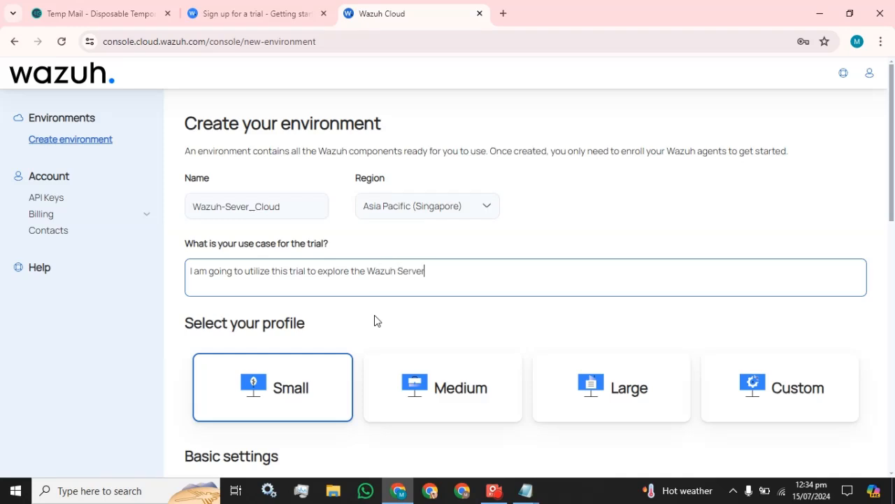
# Keep the Small profile with up to 100 agents and 1 month indexed data retention.
pyautogui.scroll(-3)
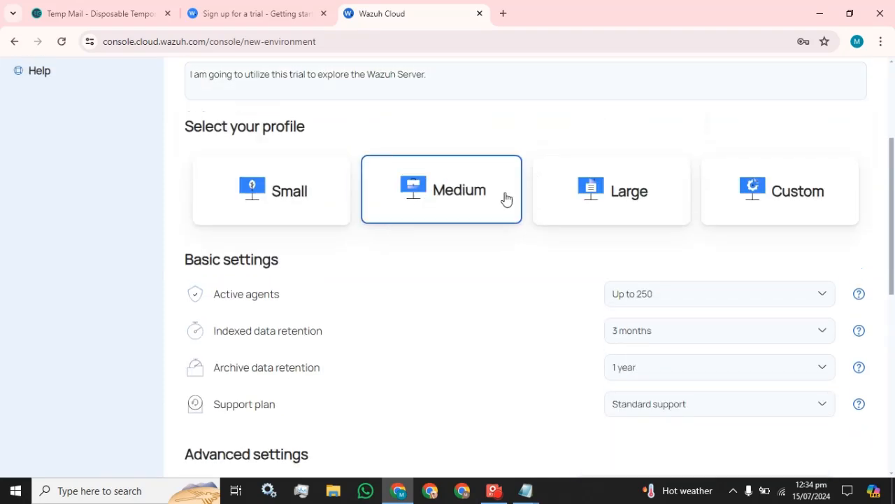
pyautogui.click(796, 196)
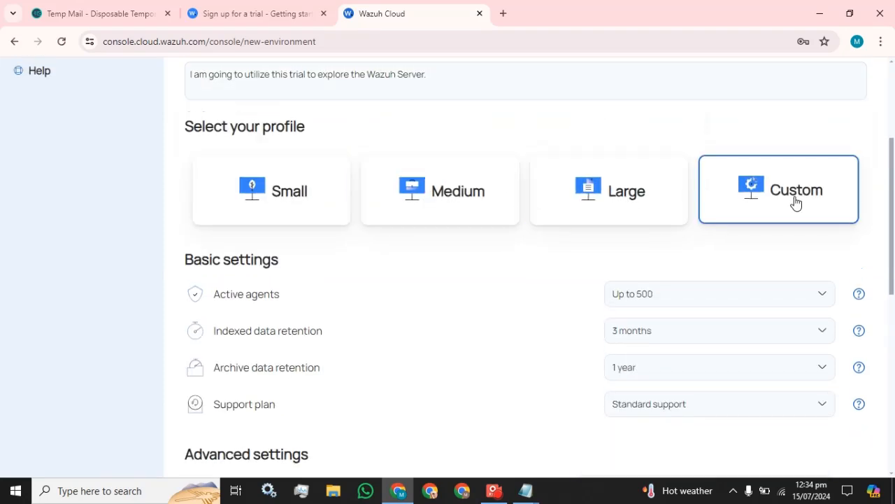
pyautogui.click(272, 190)
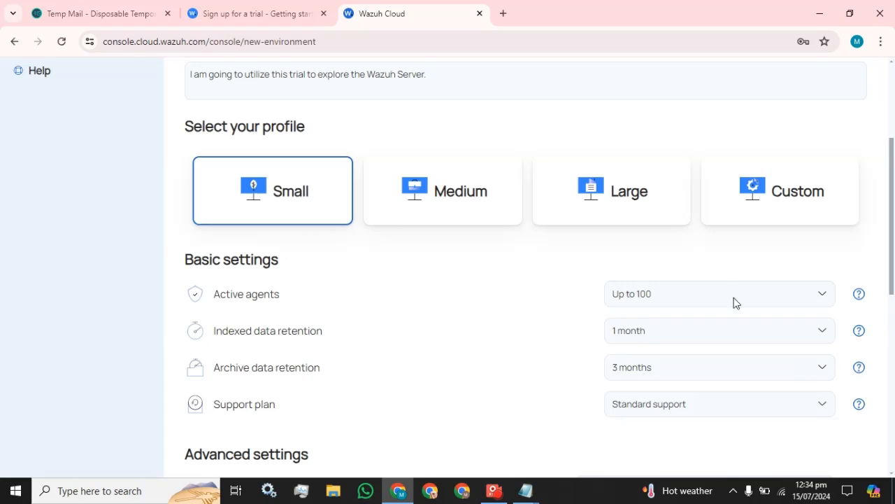
pyautogui.click(719, 294)
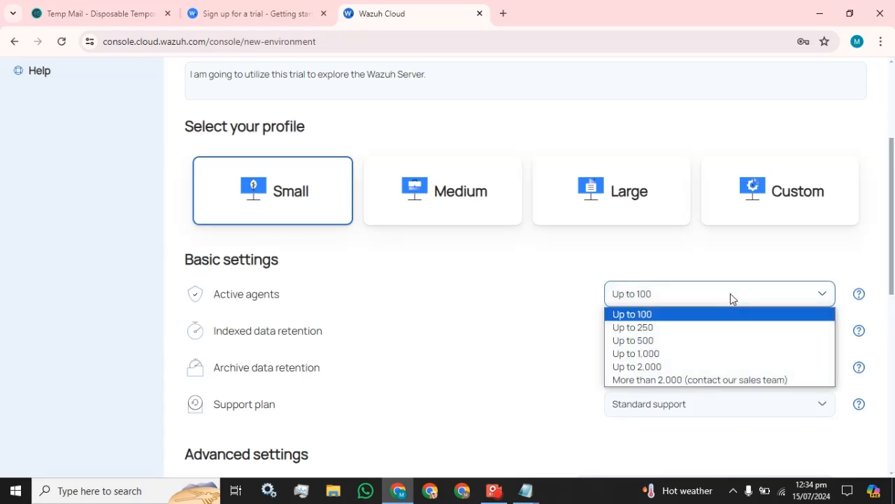
pyautogui.click(633, 314)
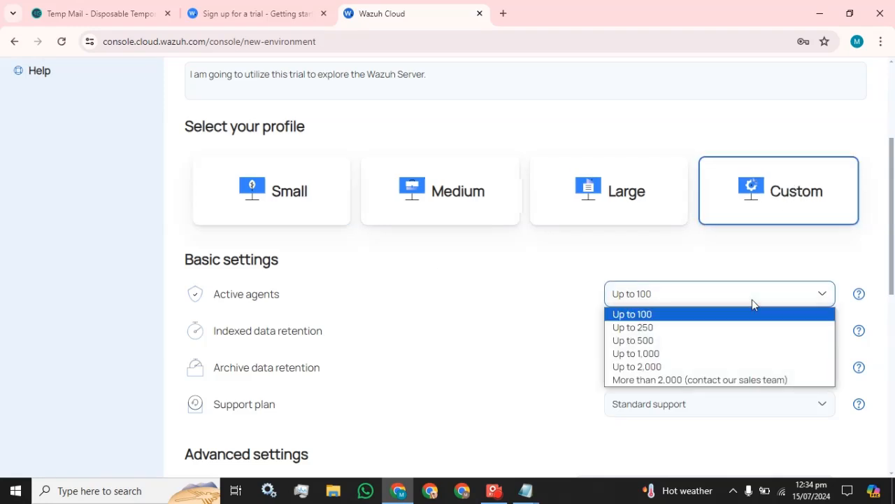
pyautogui.click(271, 190)
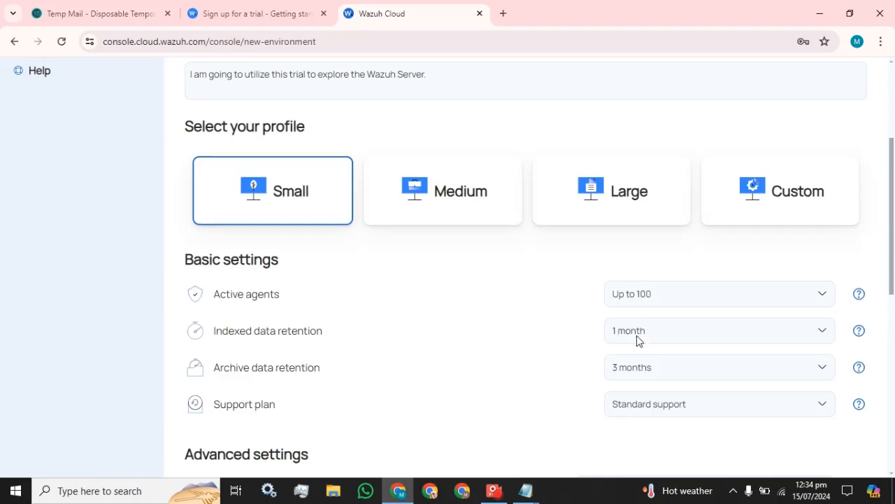
pyautogui.click(719, 330)
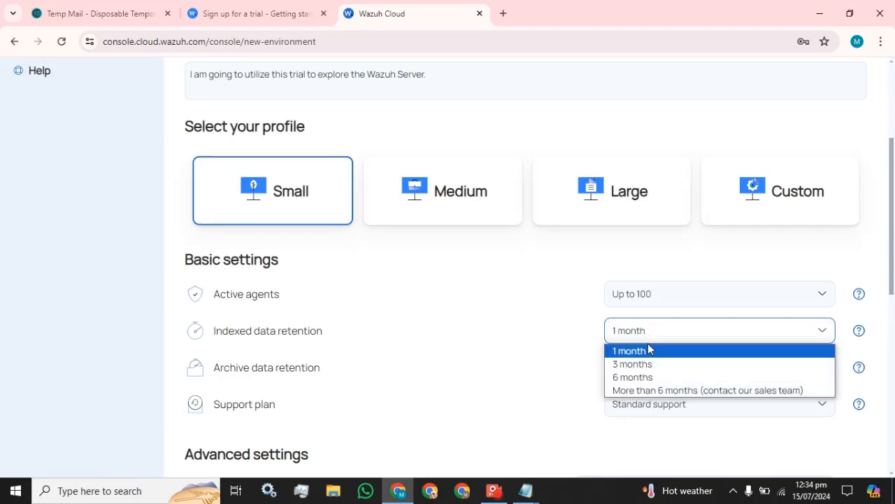
pyautogui.moveTo(638, 349)
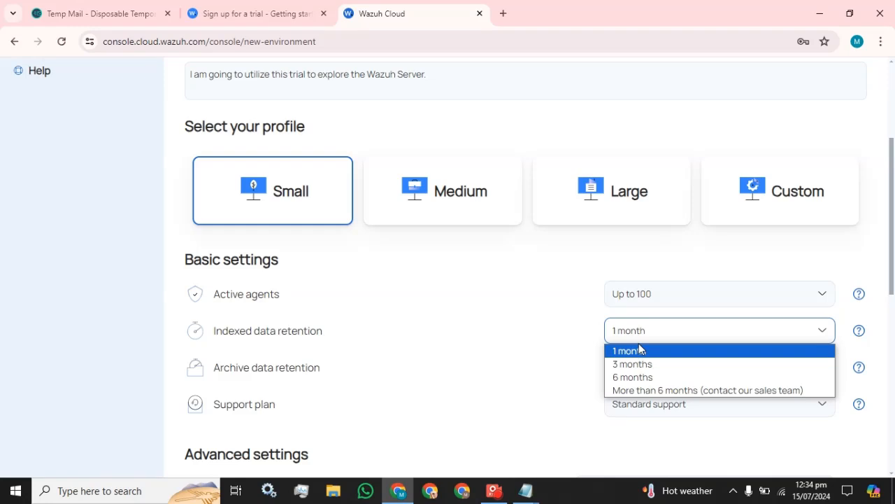
pyautogui.click(632, 364)
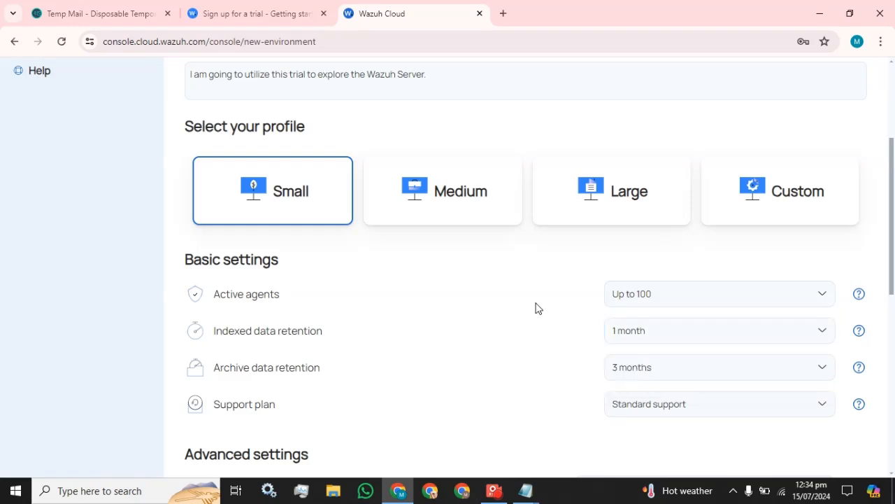
pyautogui.moveTo(766, 379)
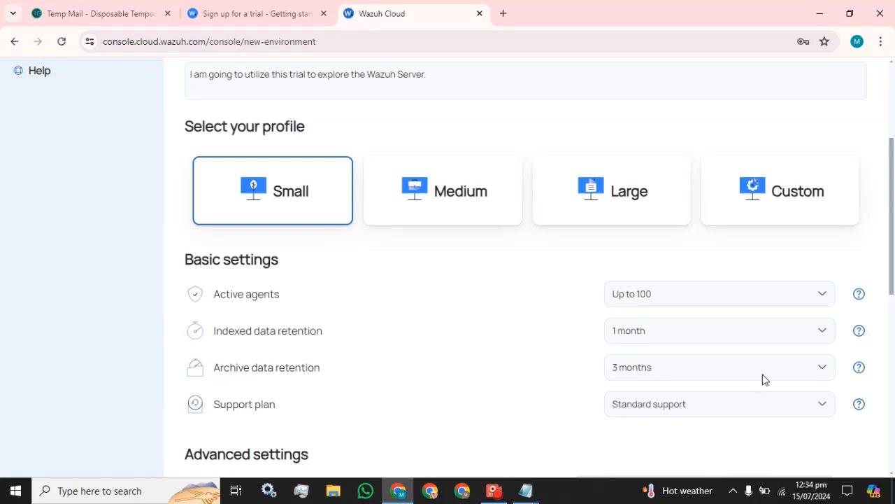
pyautogui.moveTo(515, 360)
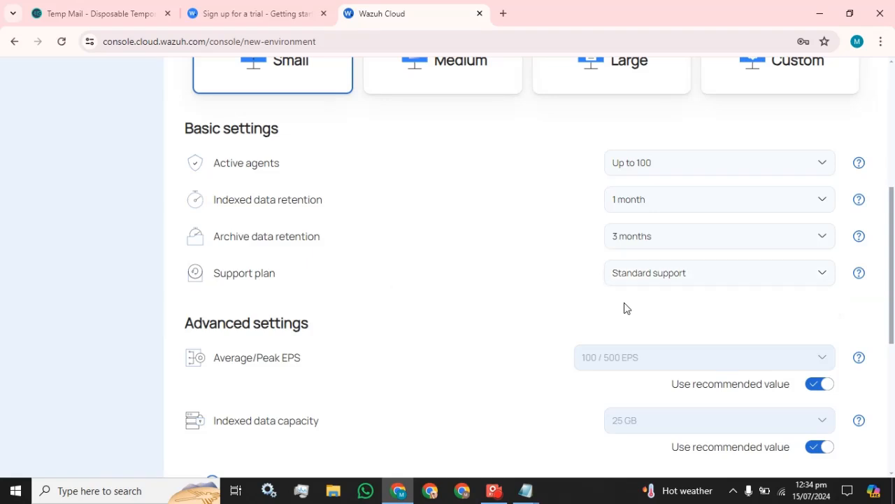
# Choose monthly billing and submit the Start your free trial request.
pyautogui.scroll(-3)
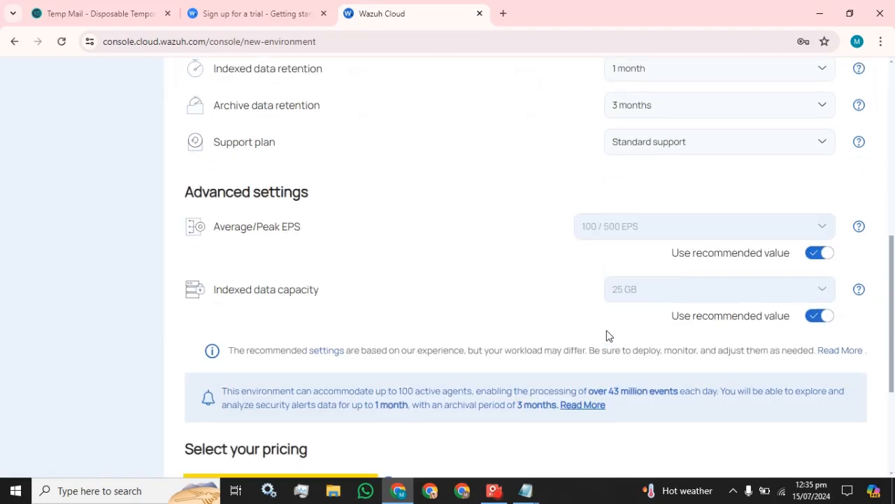
pyautogui.moveTo(323, 253)
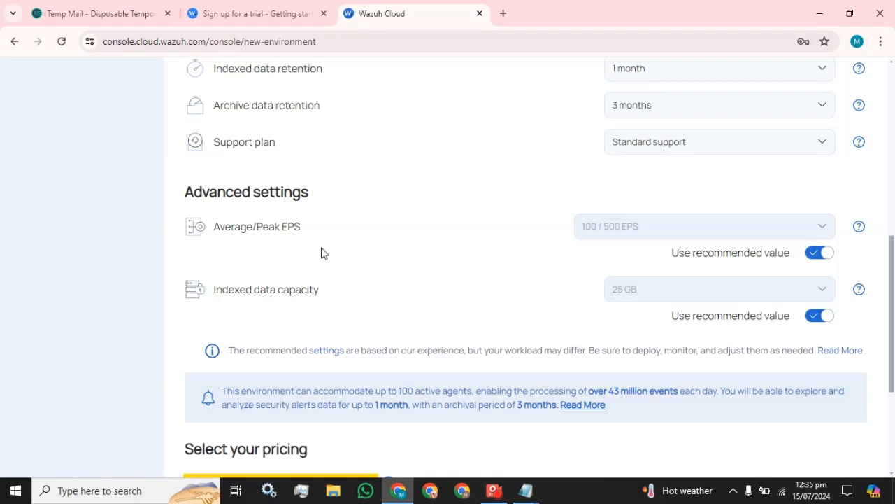
pyautogui.moveTo(753, 271)
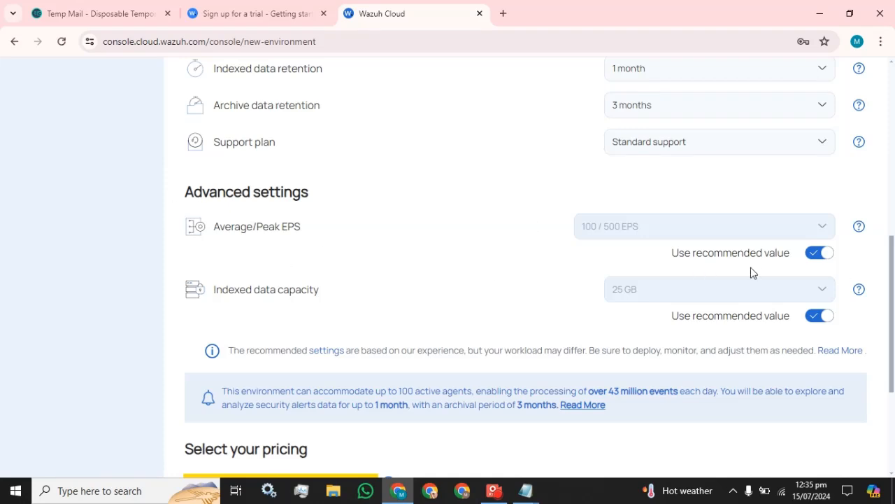
pyautogui.moveTo(691, 296)
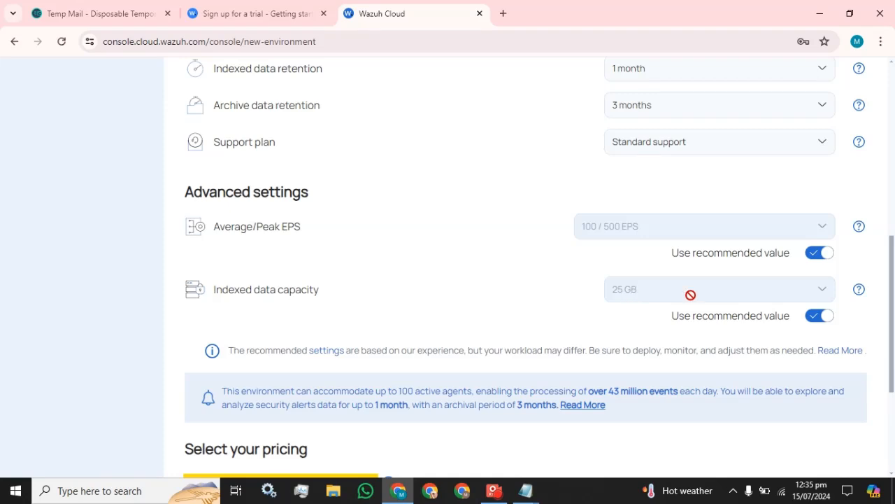
pyautogui.scroll(-3)
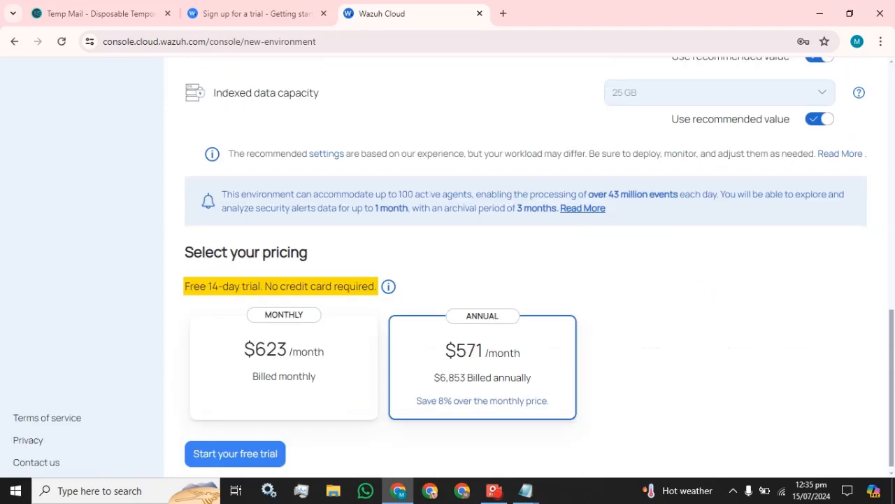
pyautogui.moveTo(422, 258)
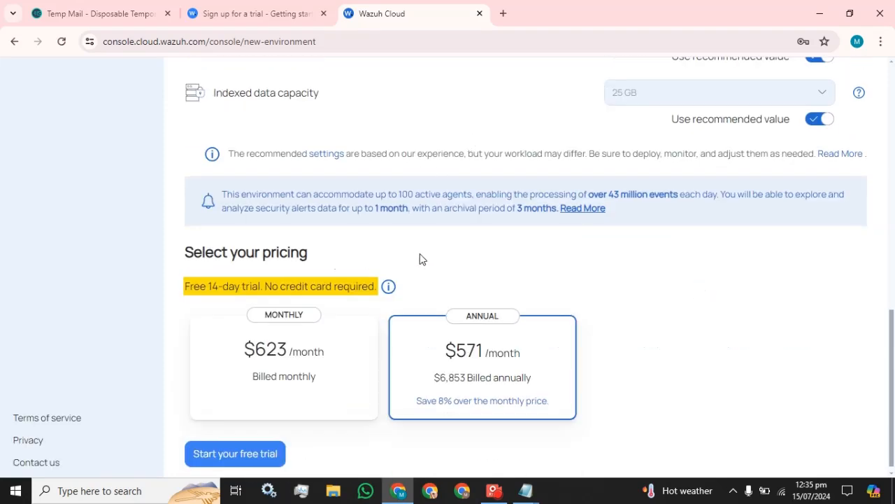
pyautogui.moveTo(491, 384)
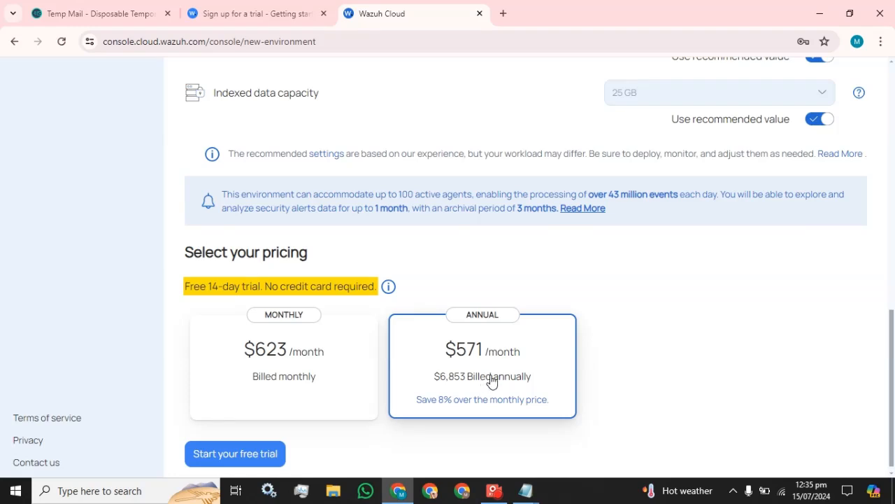
pyautogui.moveTo(455, 329)
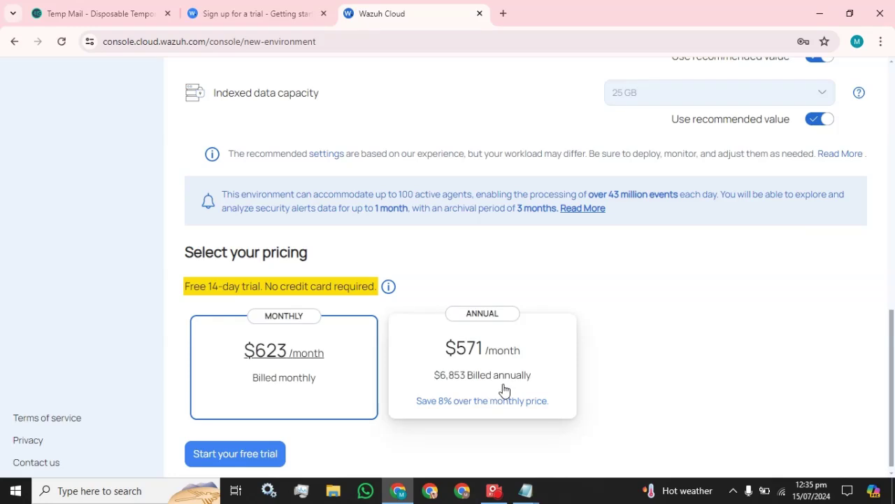
pyautogui.click(482, 364)
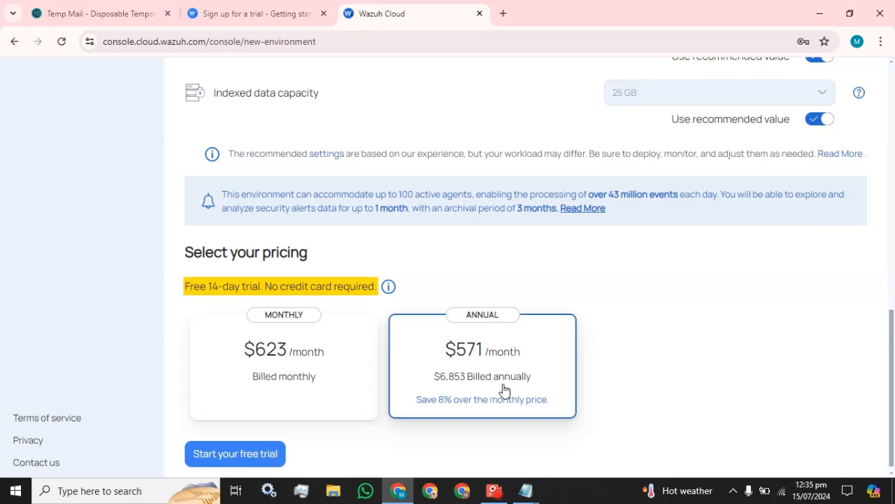
pyautogui.click(283, 363)
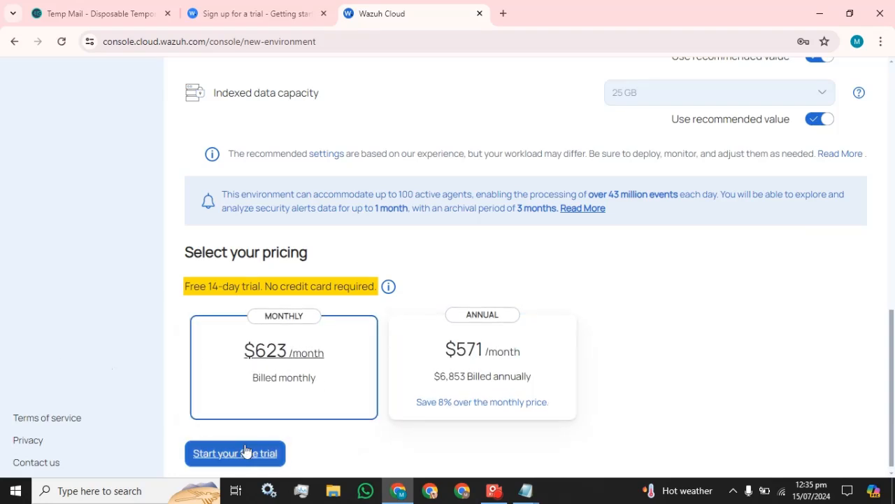
pyautogui.click(235, 453)
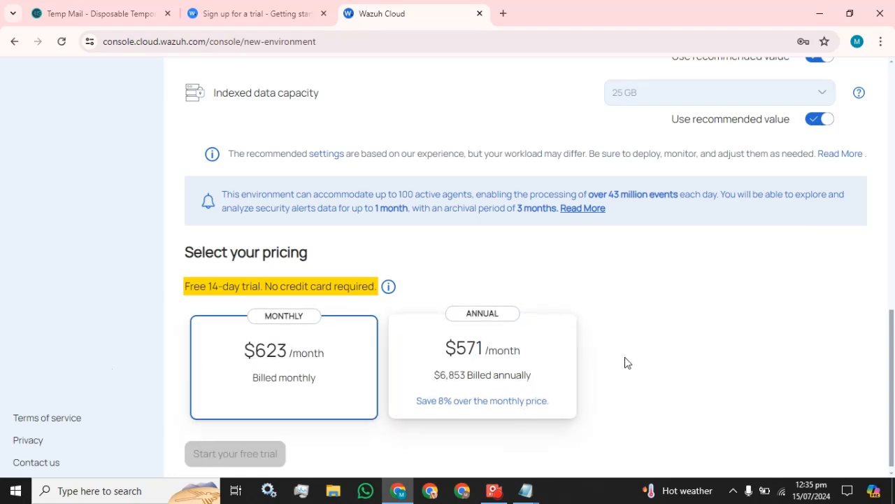
pyautogui.moveTo(703, 316)
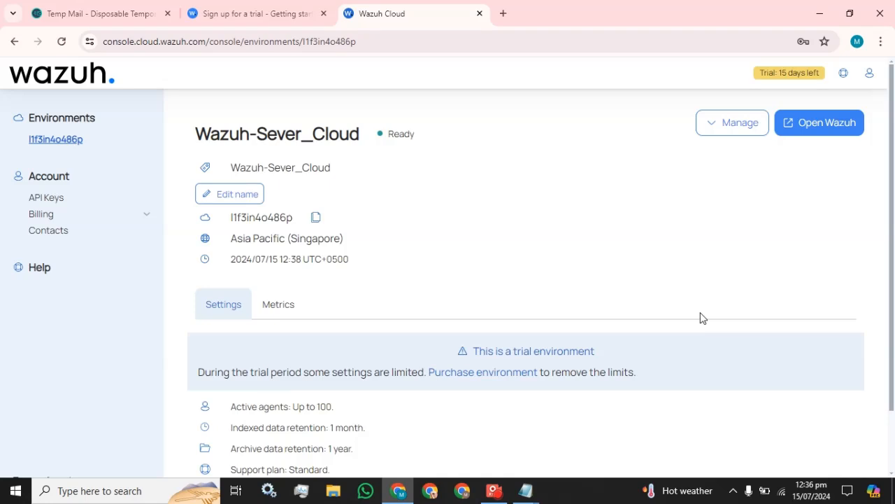
pyautogui.moveTo(486, 137)
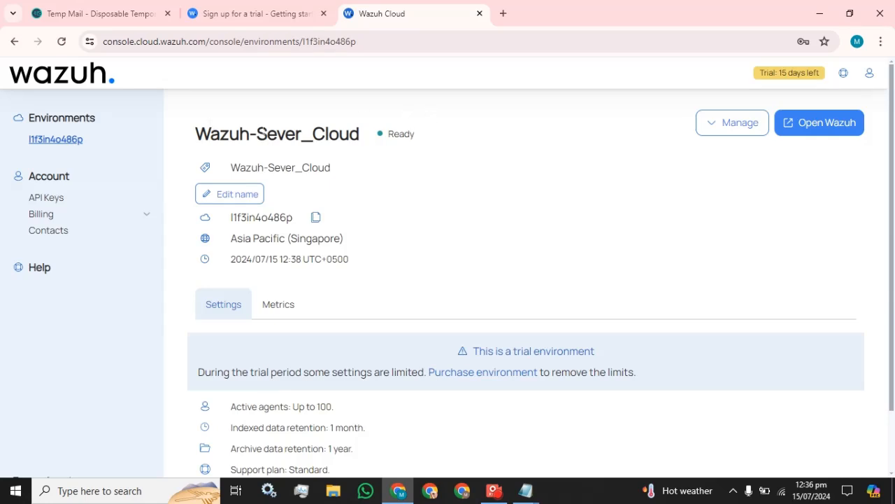
pyautogui.moveTo(260, 229)
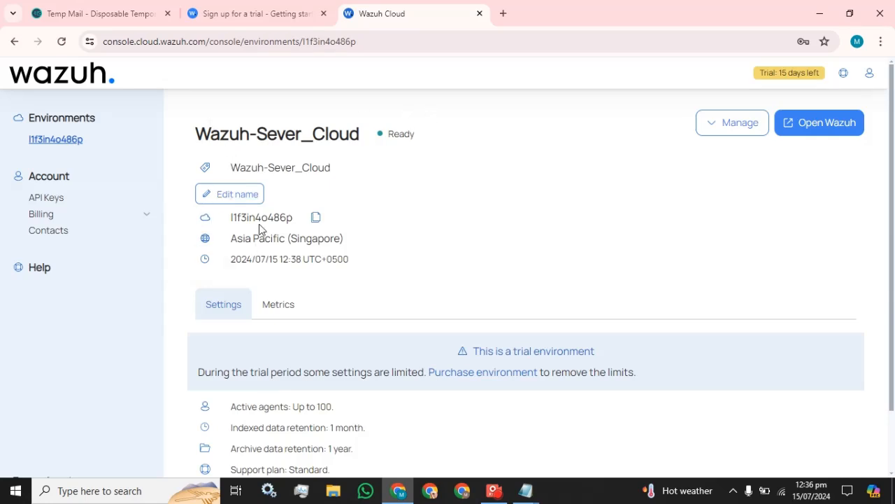
# Launch the Ready environment's Wazuh dashboard via Open Wazuh in a new tab.
pyautogui.scroll(-3)
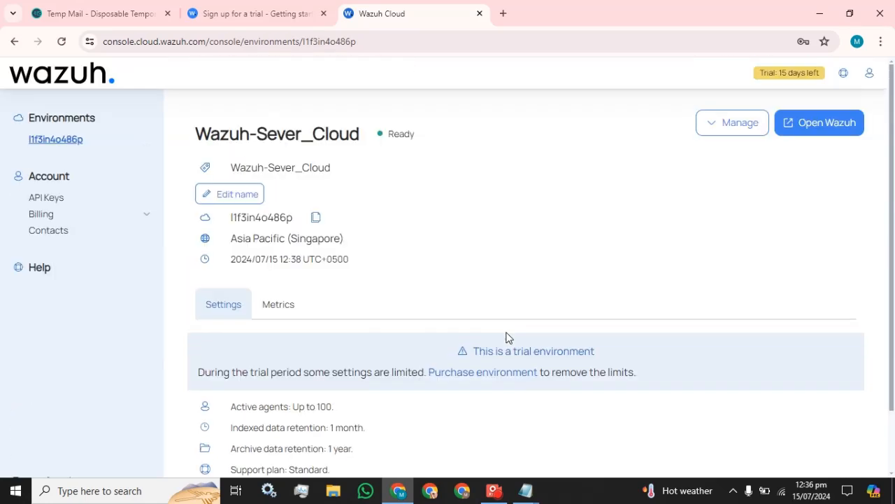
pyautogui.moveTo(825, 131)
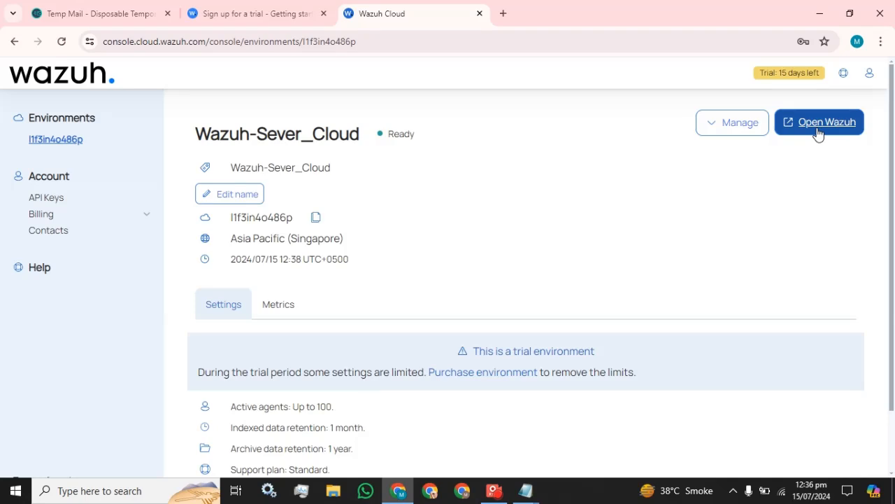
pyautogui.moveTo(791, 75)
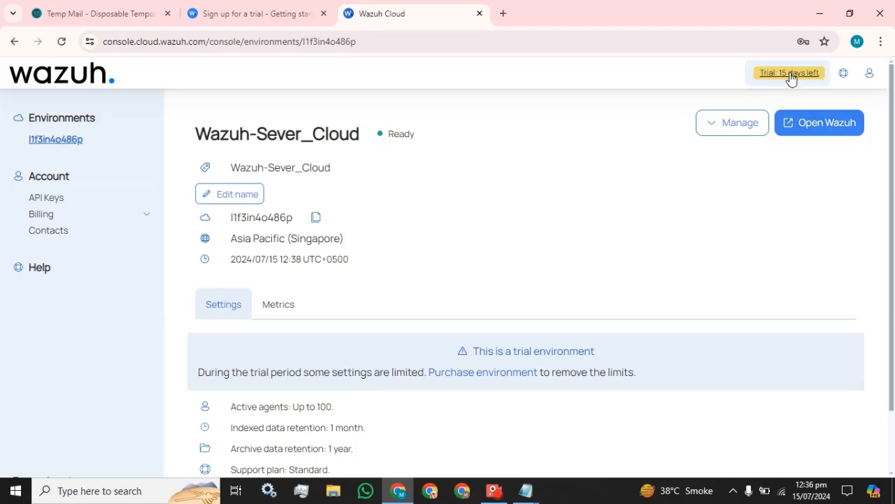
pyautogui.click(820, 123)
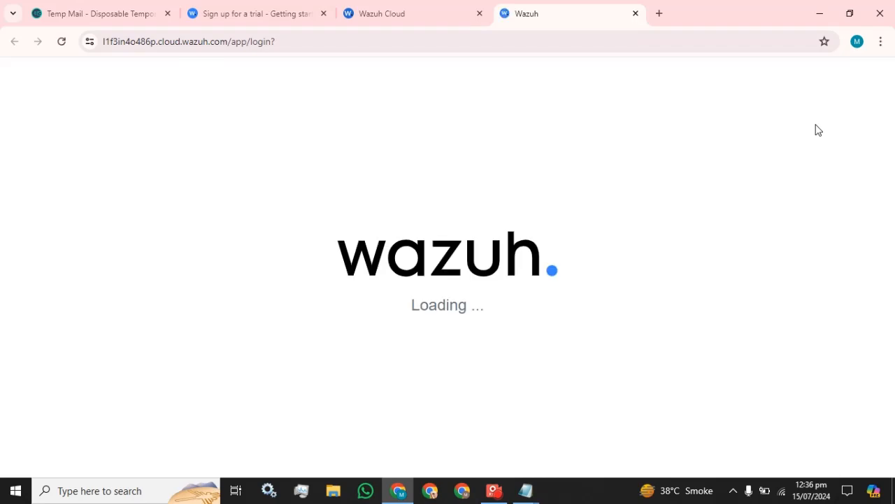
pyautogui.moveTo(398, 7)
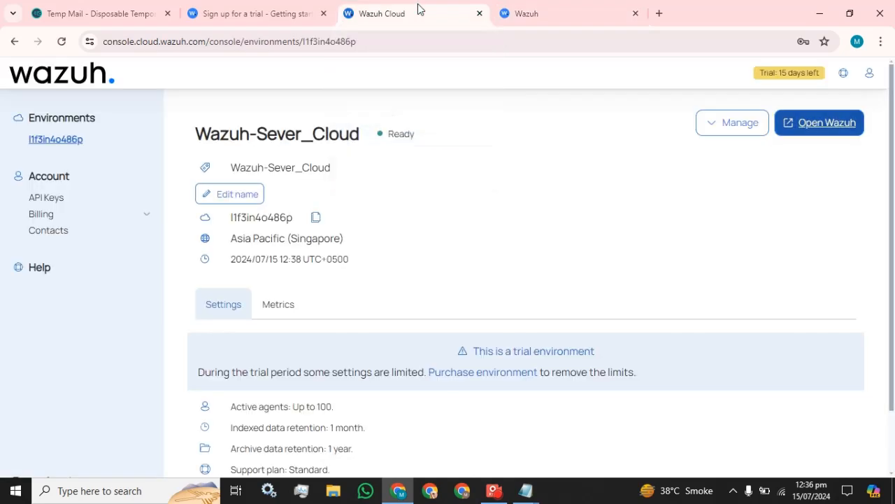
pyautogui.moveTo(268, 231)
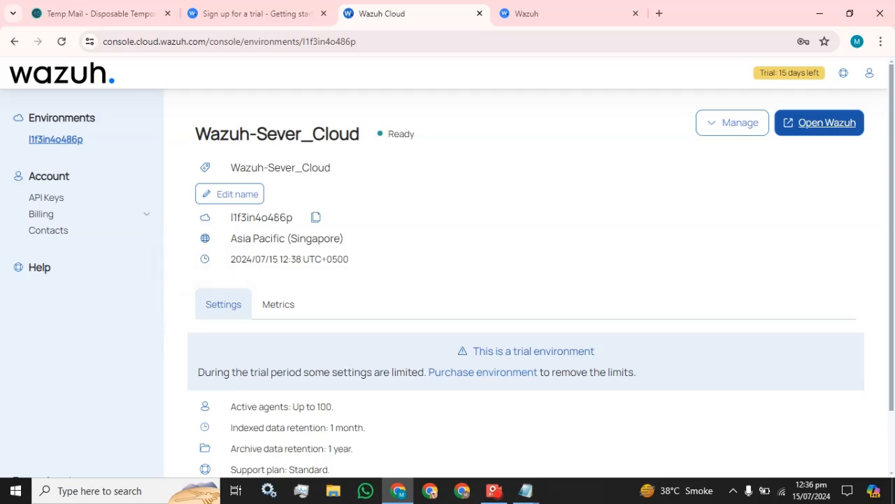
pyautogui.moveTo(566, 7)
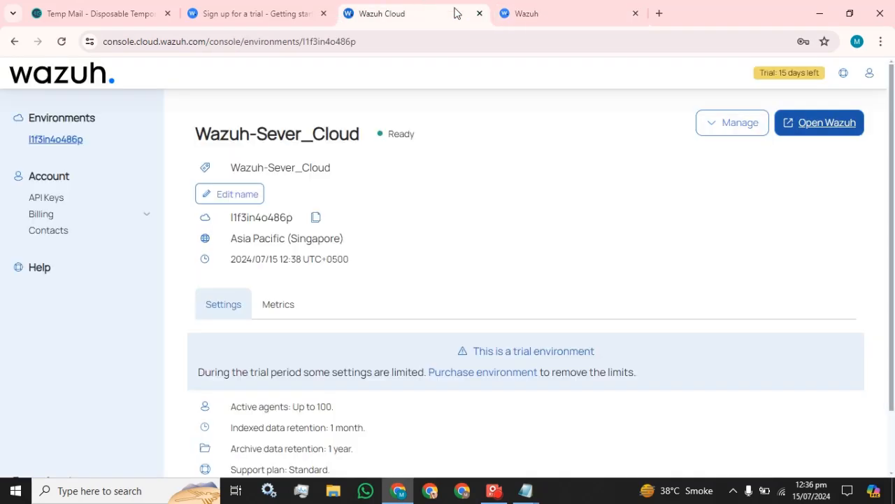
pyautogui.moveTo(318, 219)
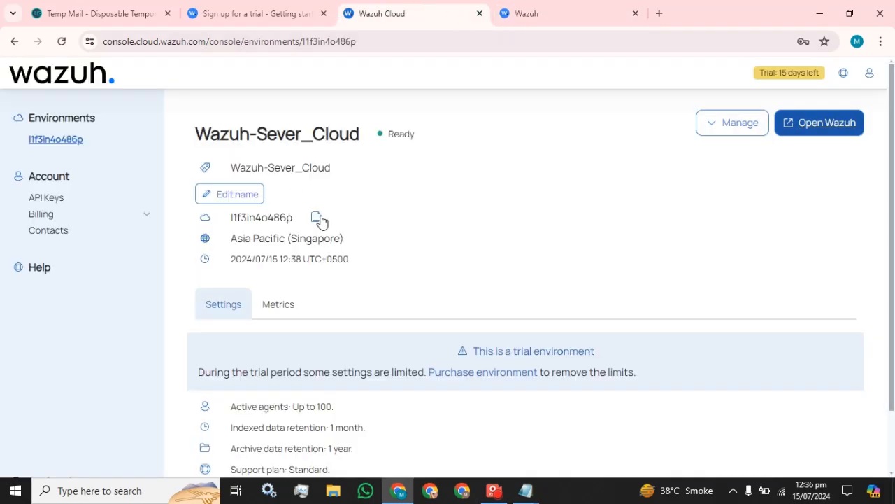
# Show the environment's Default credentials from Manage and copy the admin username and password.
pyautogui.scroll(-3)
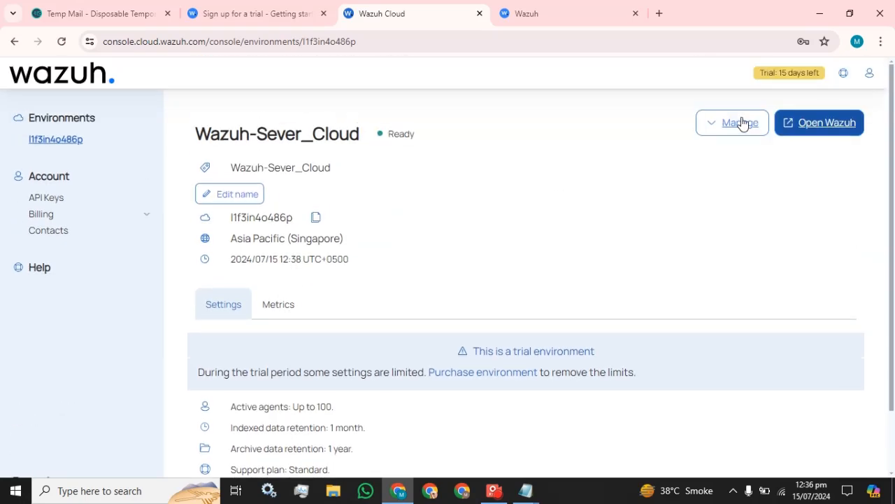
pyautogui.click(739, 123)
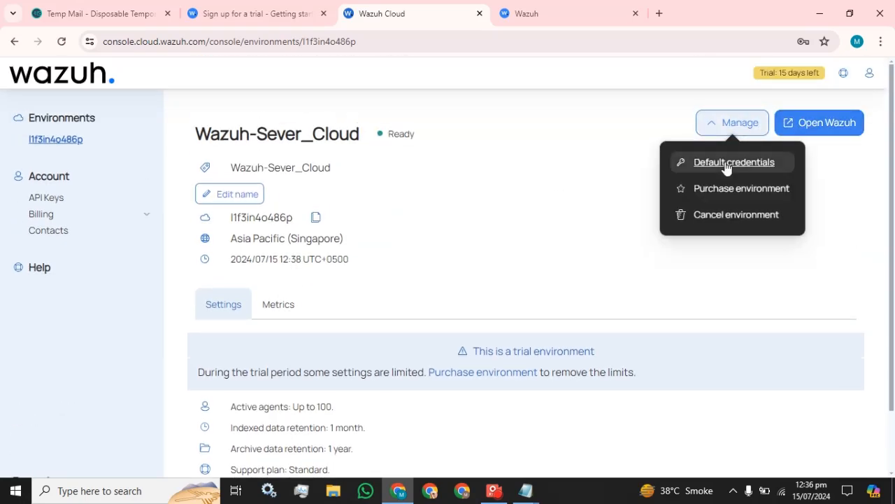
pyautogui.click(733, 162)
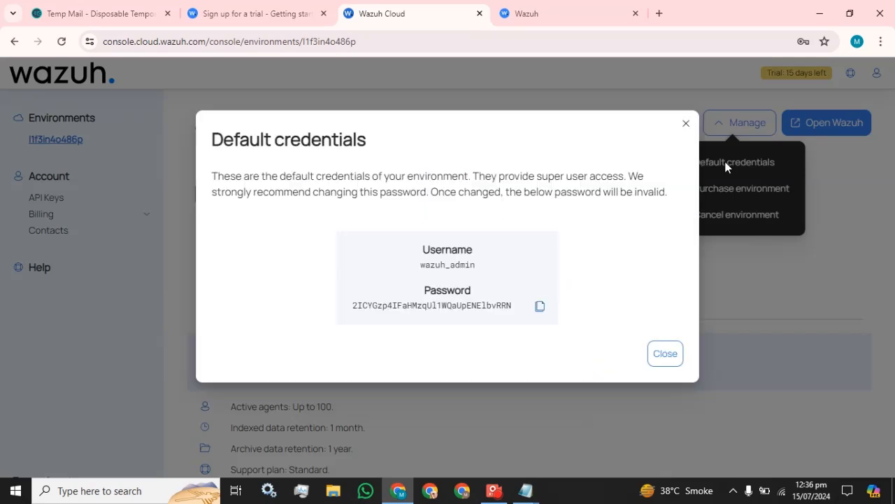
pyautogui.doubleClick(447, 265)
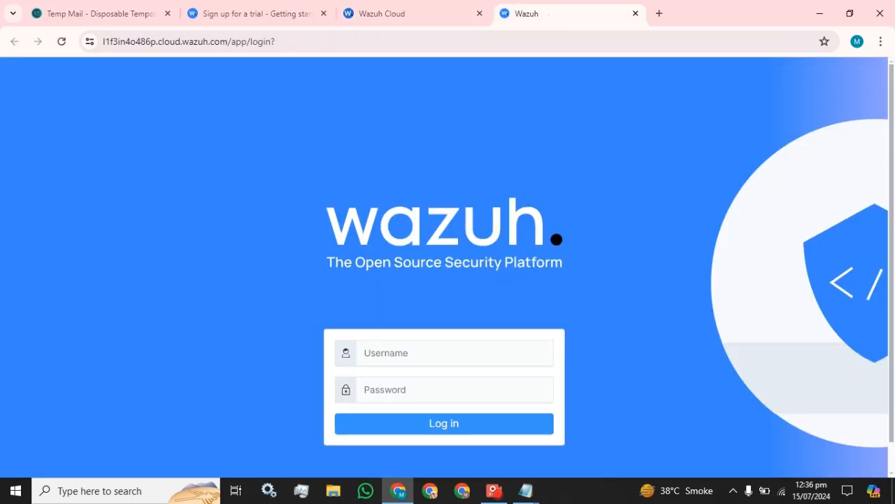
pyautogui.click(392, 14)
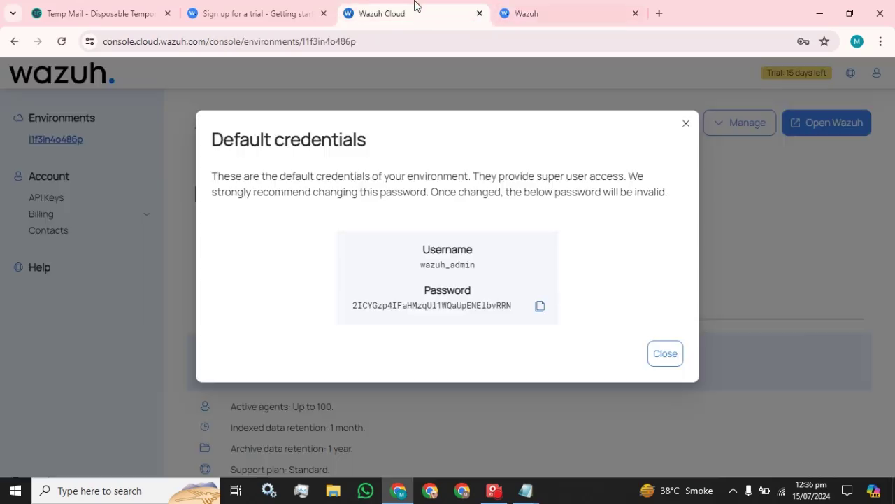
pyautogui.doubleClick(448, 264)
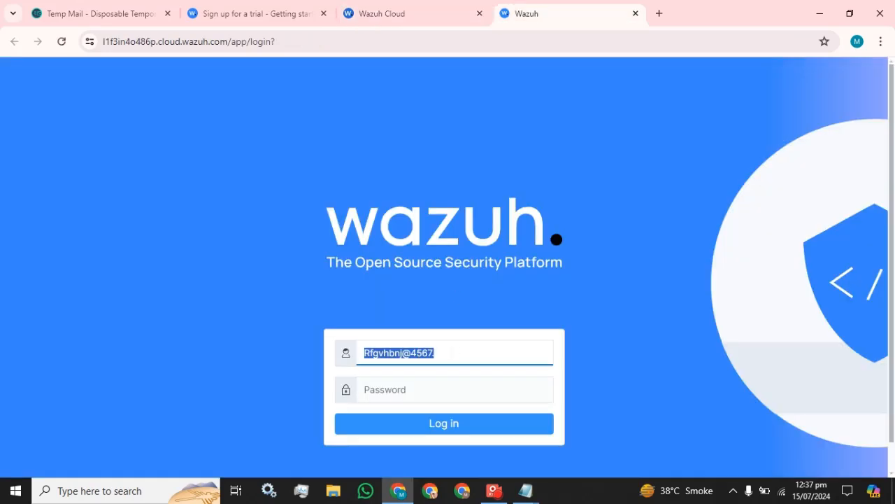
# Log in to the dashboard as wazuh_admin and decline the browser's save-password prompt.
pyautogui.click(391, 14)
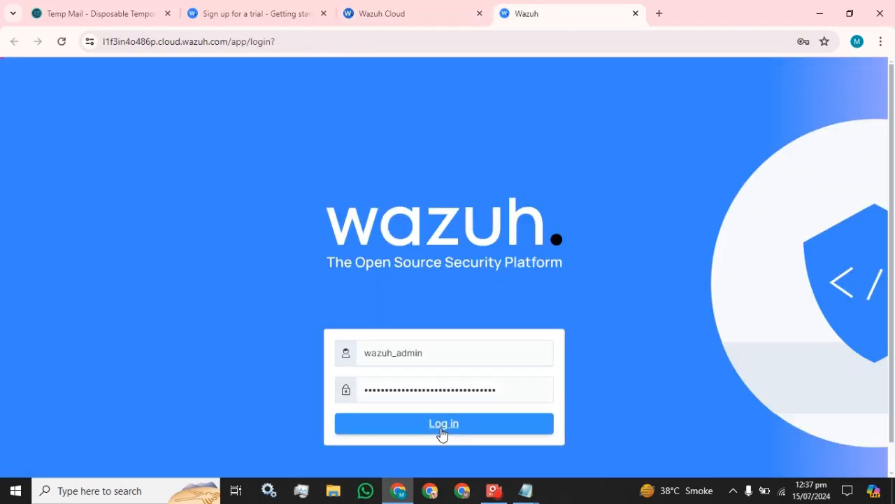
pyautogui.click(443, 423)
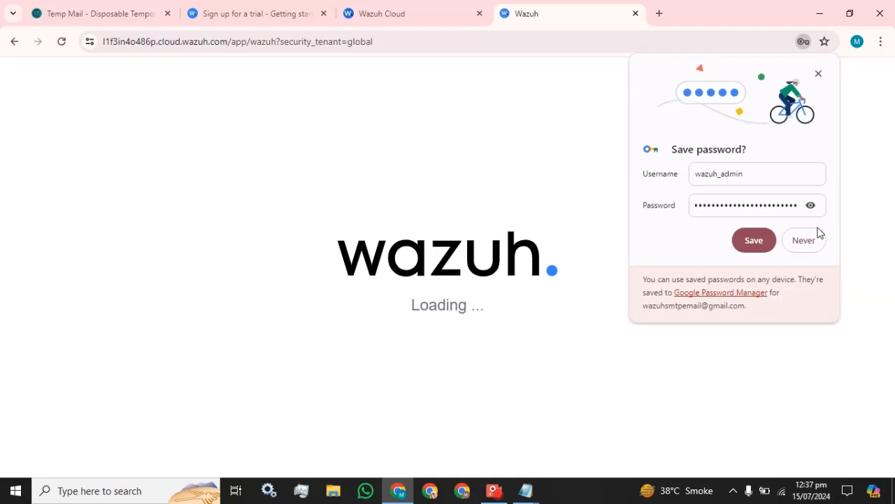
pyautogui.click(803, 241)
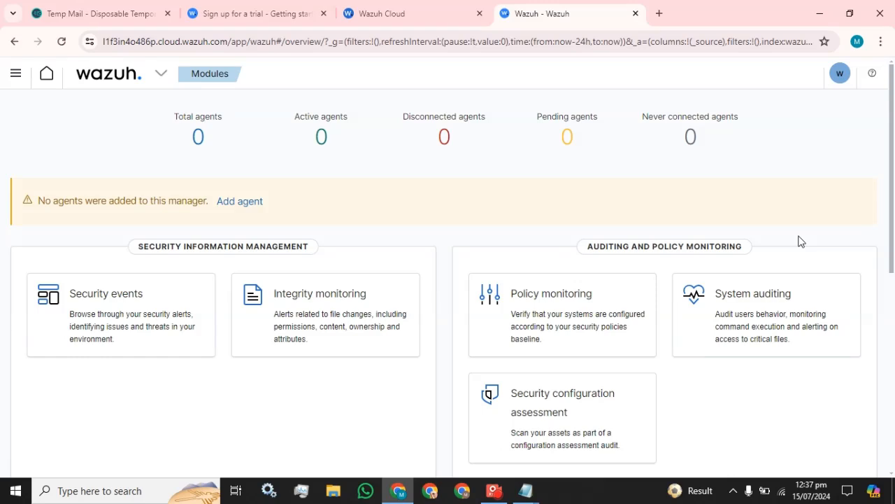
pyautogui.moveTo(814, 89)
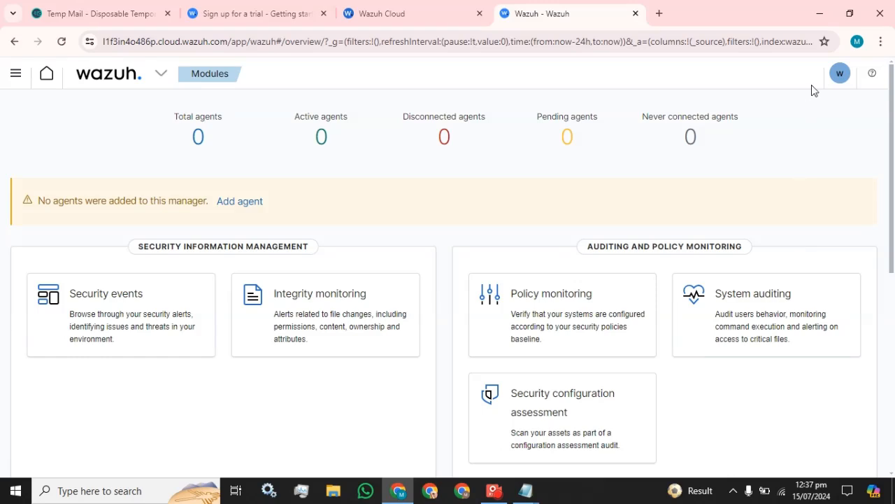
pyautogui.moveTo(870, 73)
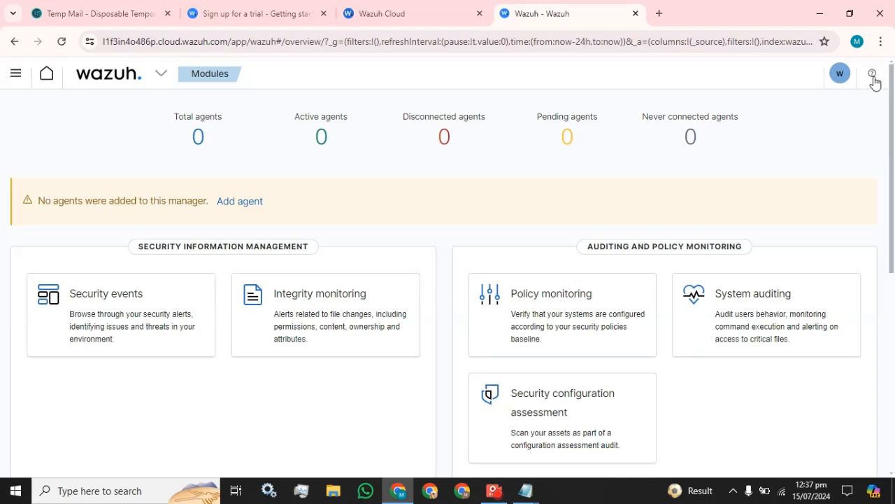
pyautogui.click(870, 76)
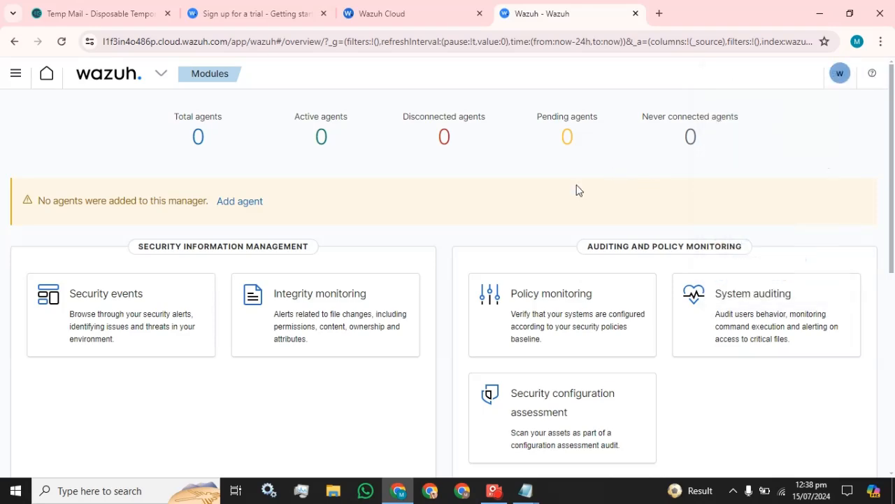
pyautogui.scroll(-3)
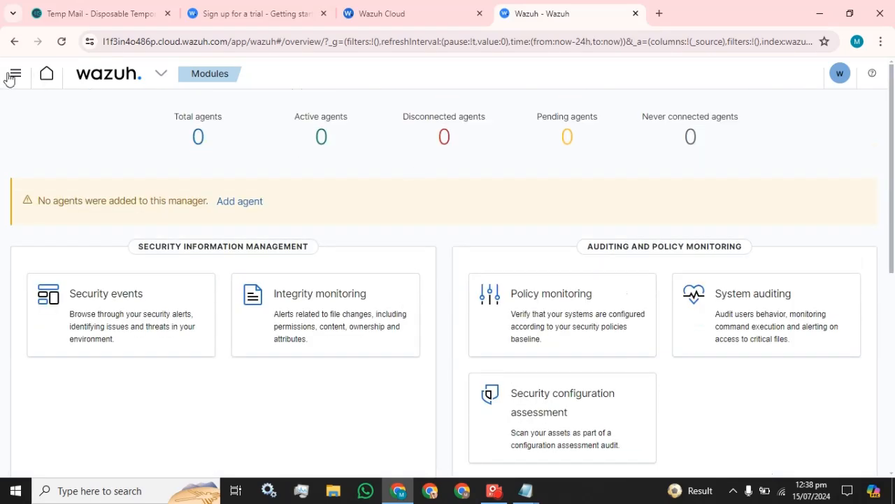
pyautogui.click(17, 74)
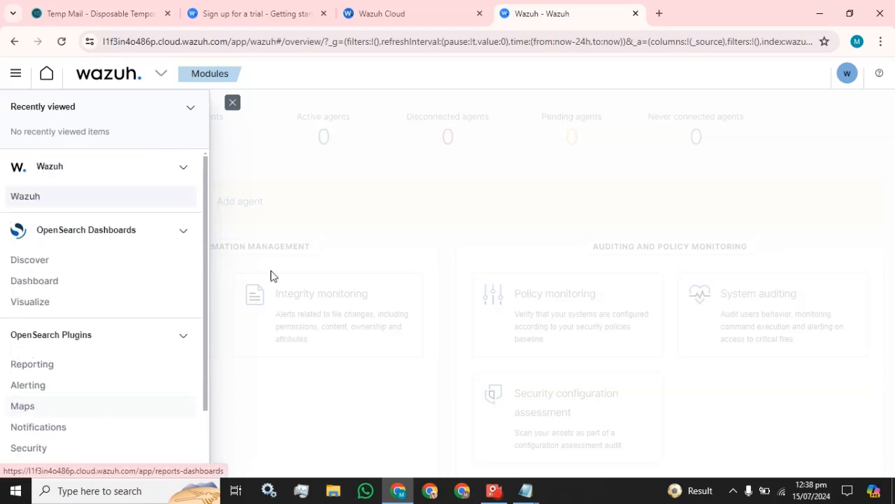
pyautogui.click(232, 102)
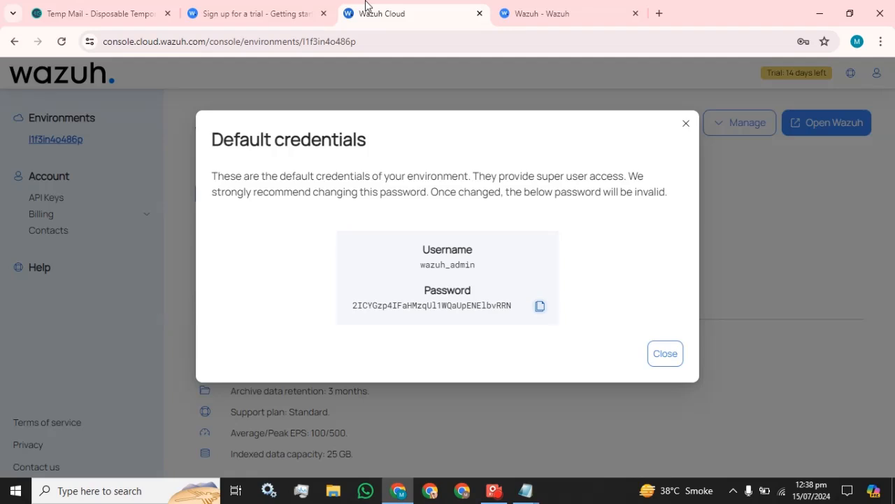
# Close the Default credentials dialog, view the Metrics tab, then return to Settings details.
pyautogui.click(664, 353)
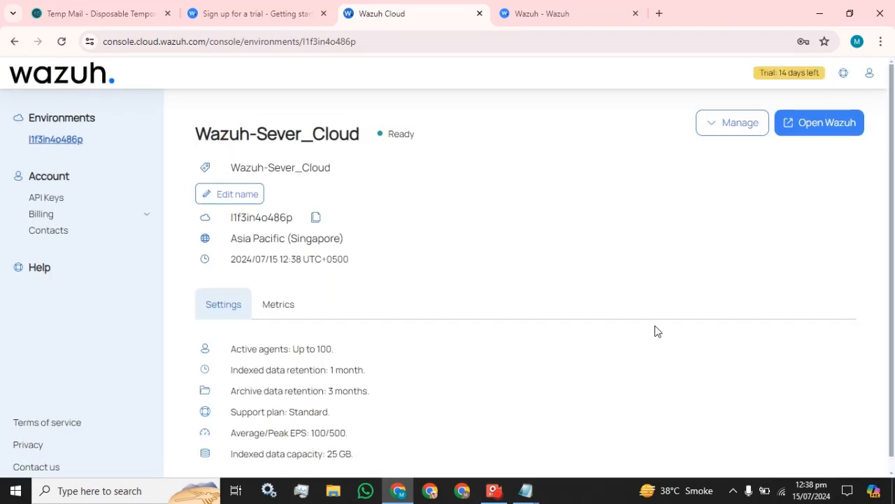
pyautogui.click(277, 305)
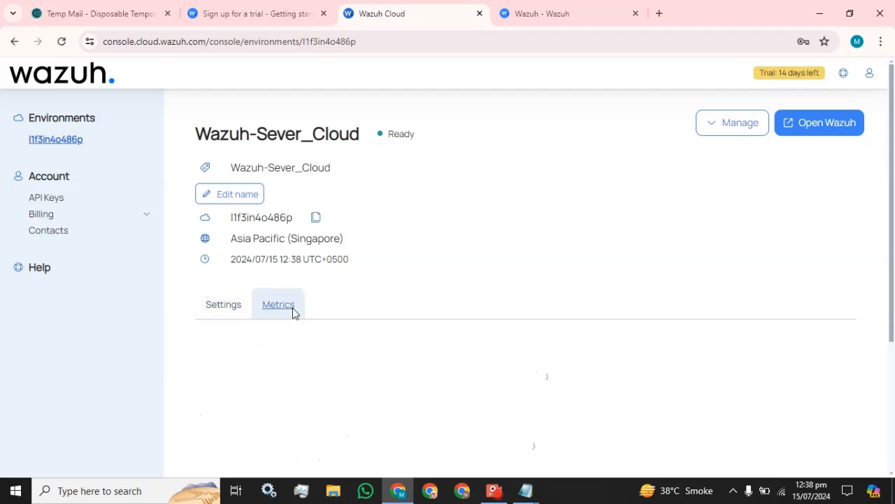
pyautogui.click(278, 305)
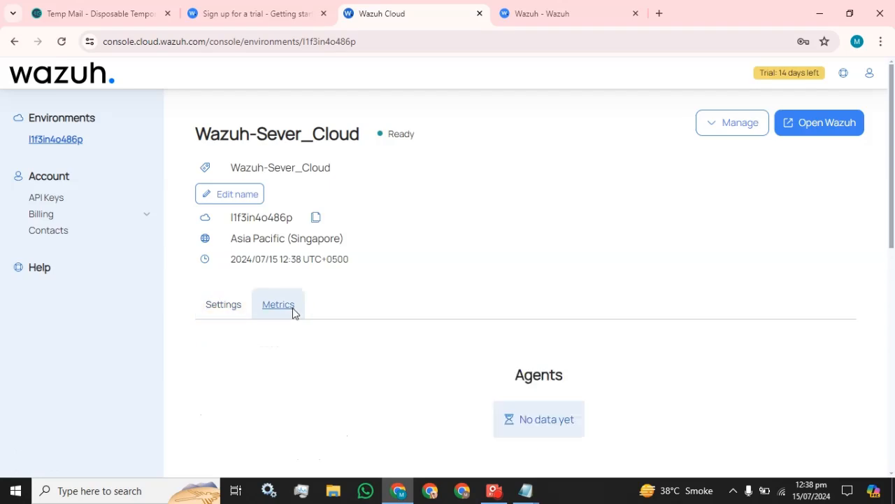
pyautogui.click(224, 303)
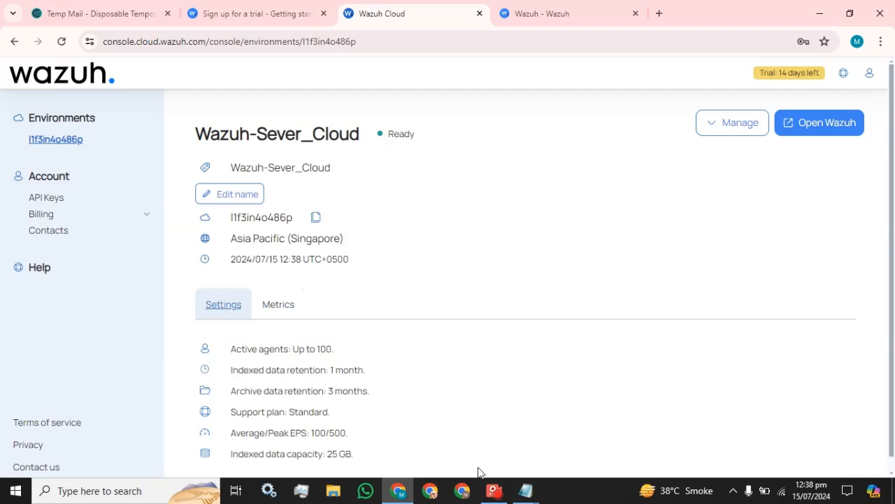
pyautogui.scroll(-3)
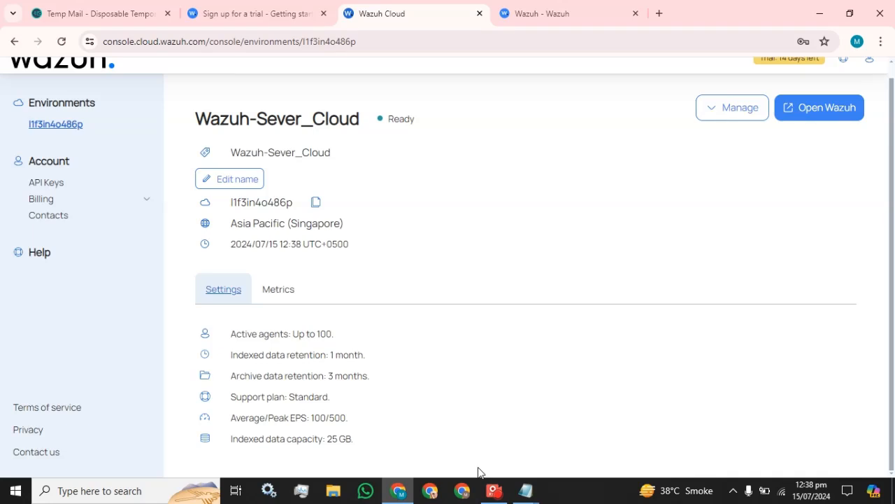
pyautogui.moveTo(479, 445)
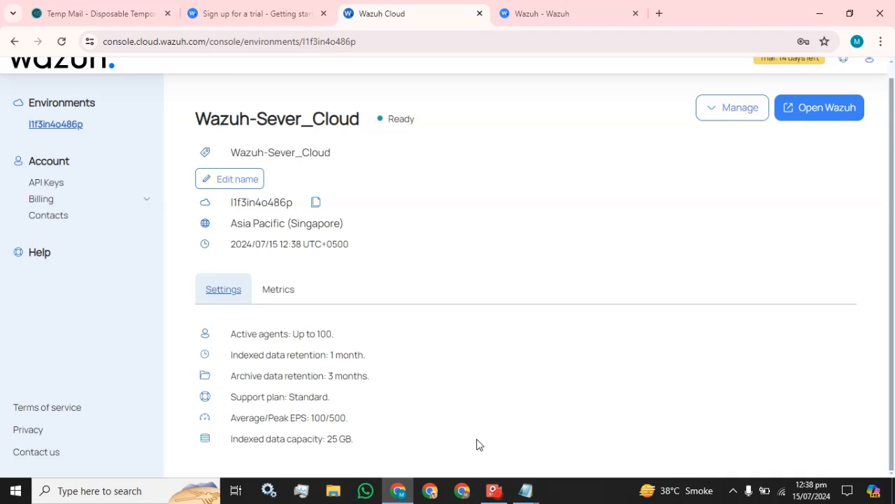